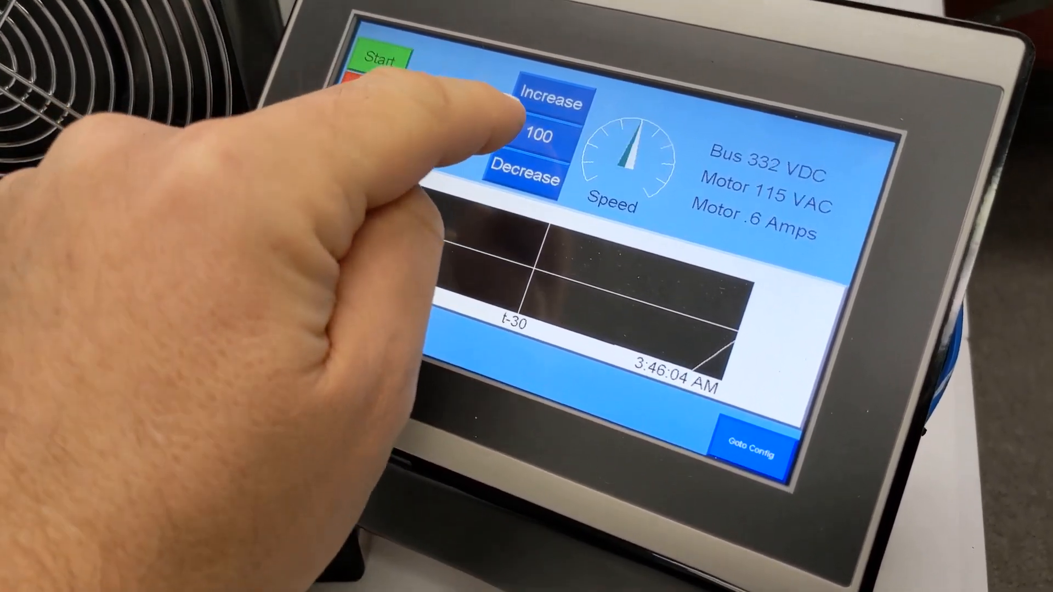
Give the ActualSpeed trend pen a blue line colour and a line width of 5.
click(542, 137)
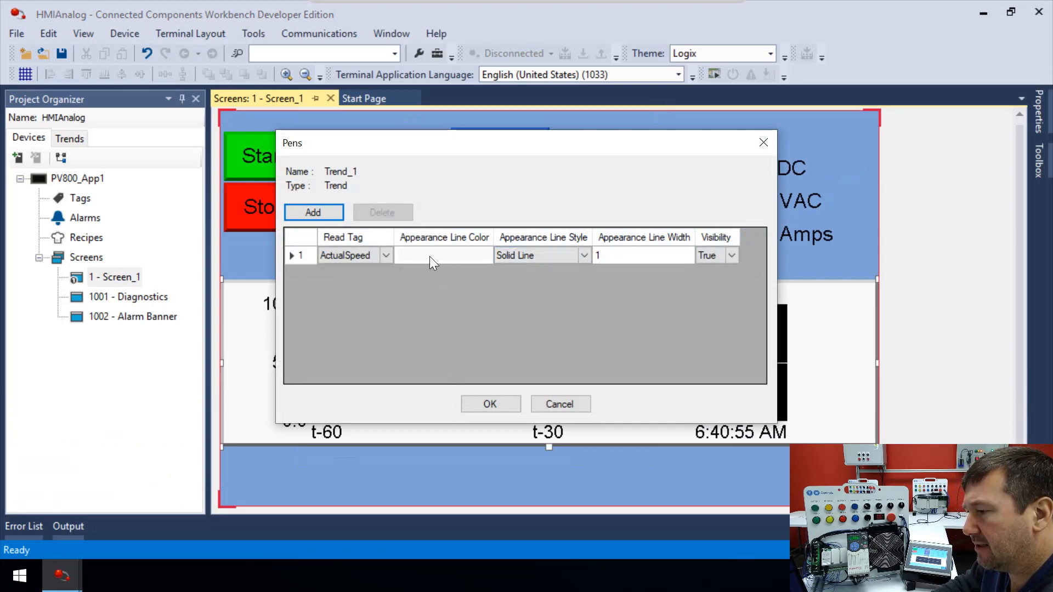
click(443, 255)
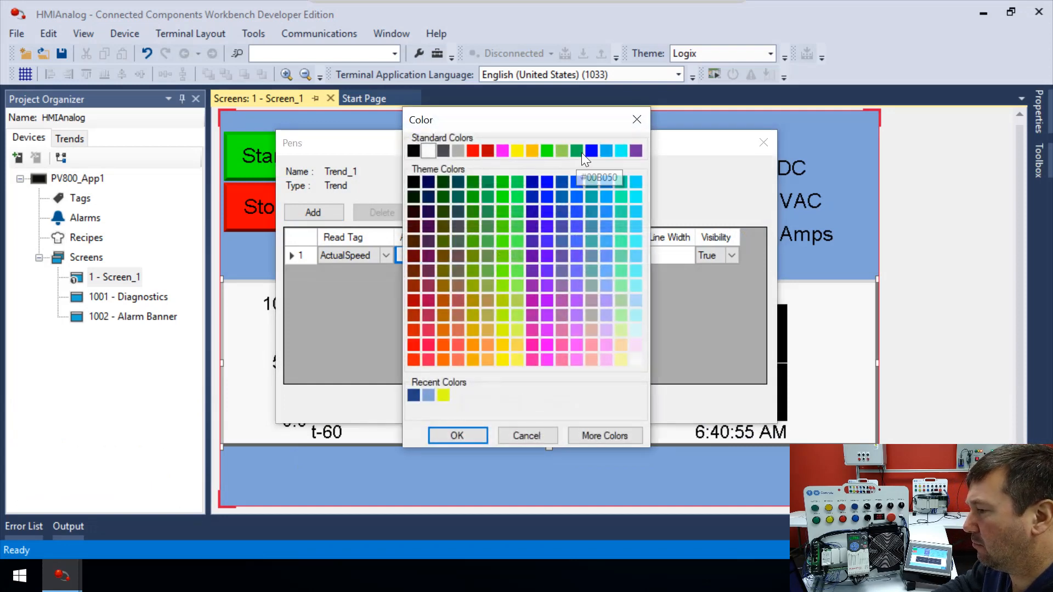
mouse_move(589, 150)
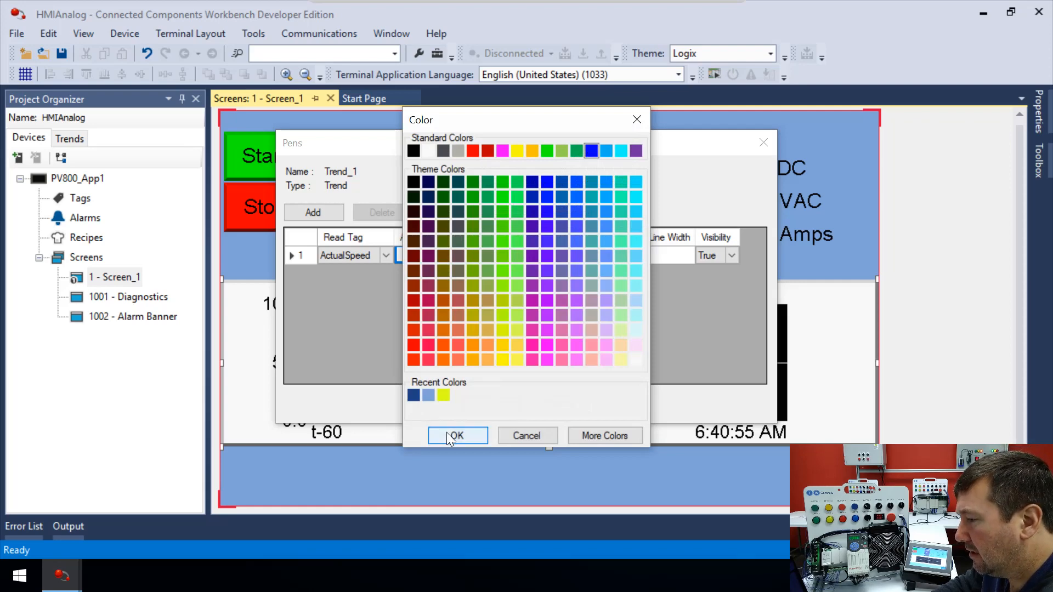
click(458, 435)
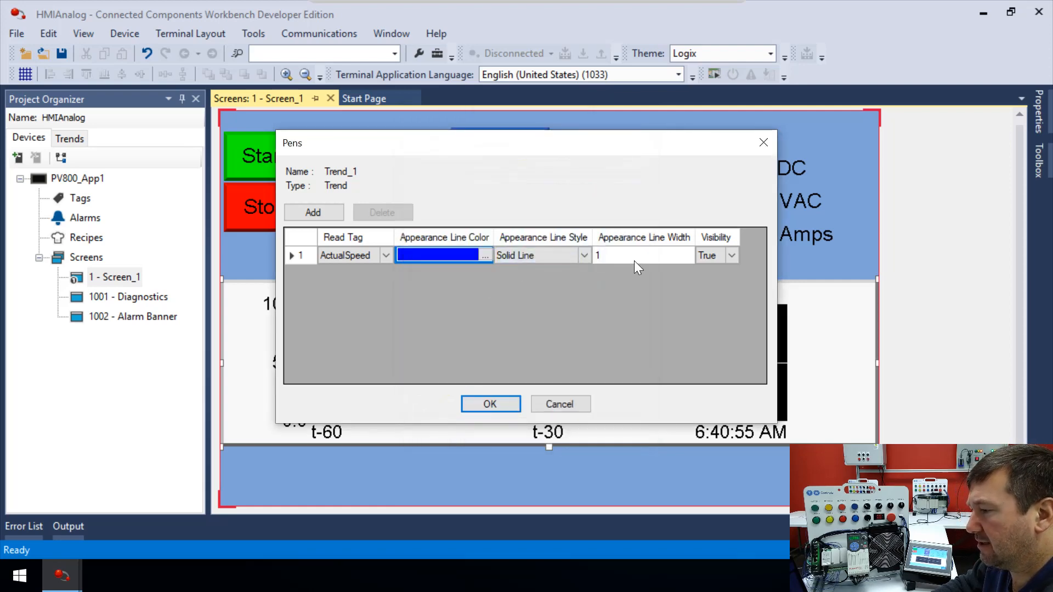
click(641, 255)
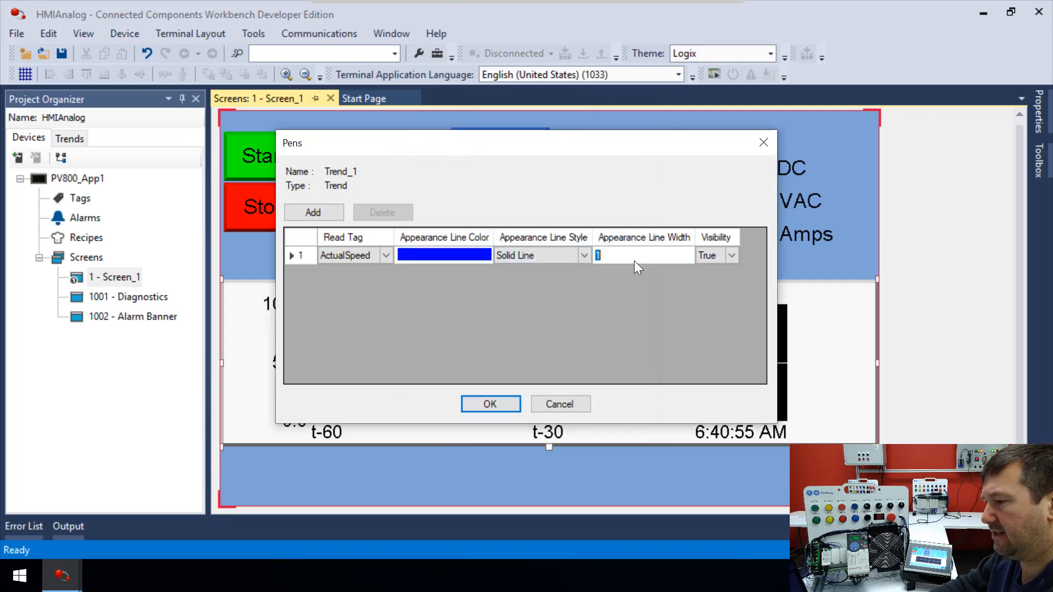
text(5)
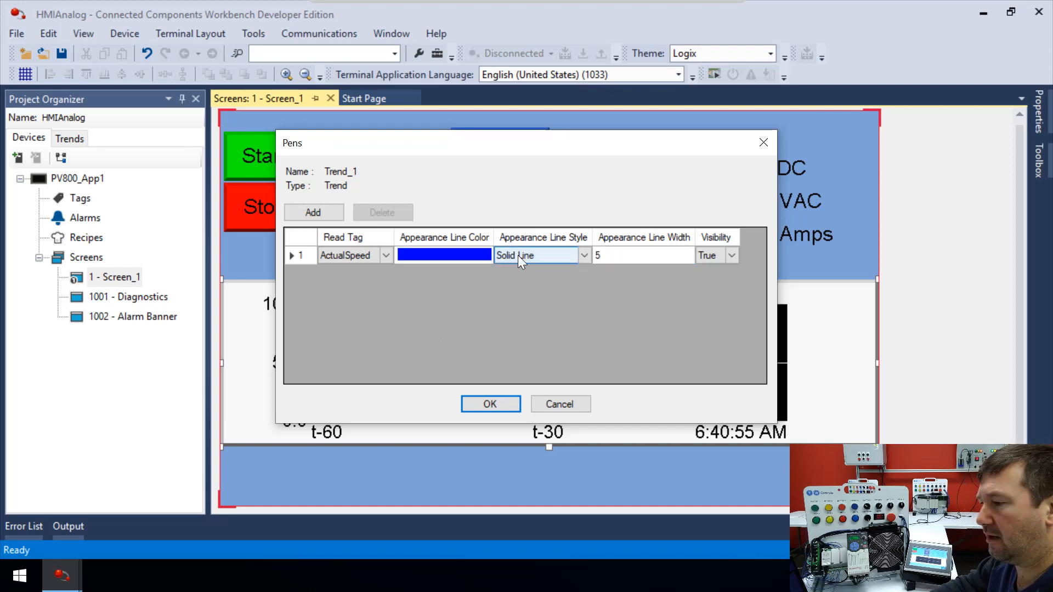
click(583, 255)
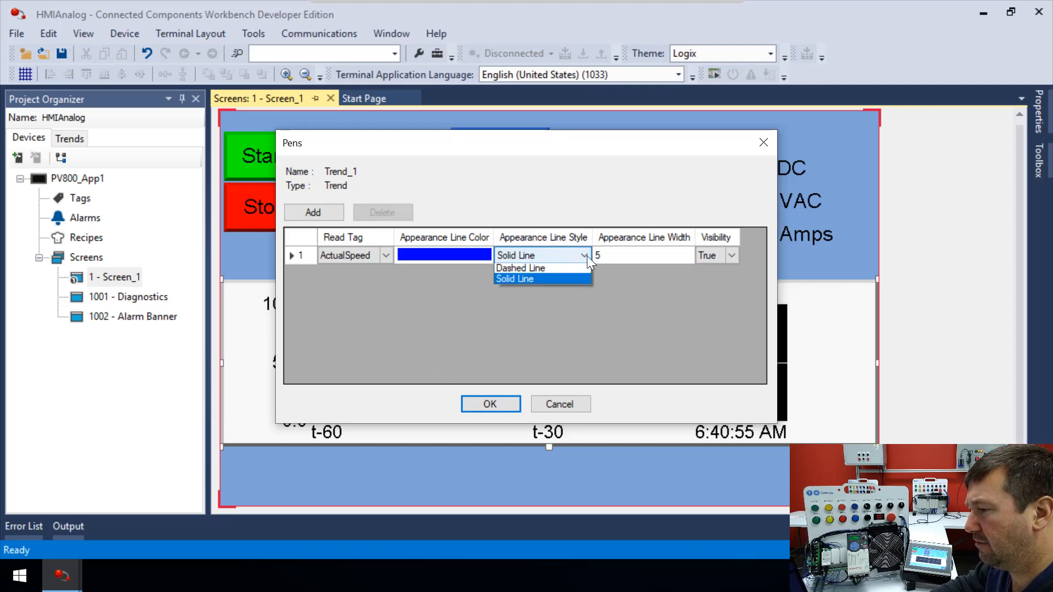
mouse_move(521, 269)
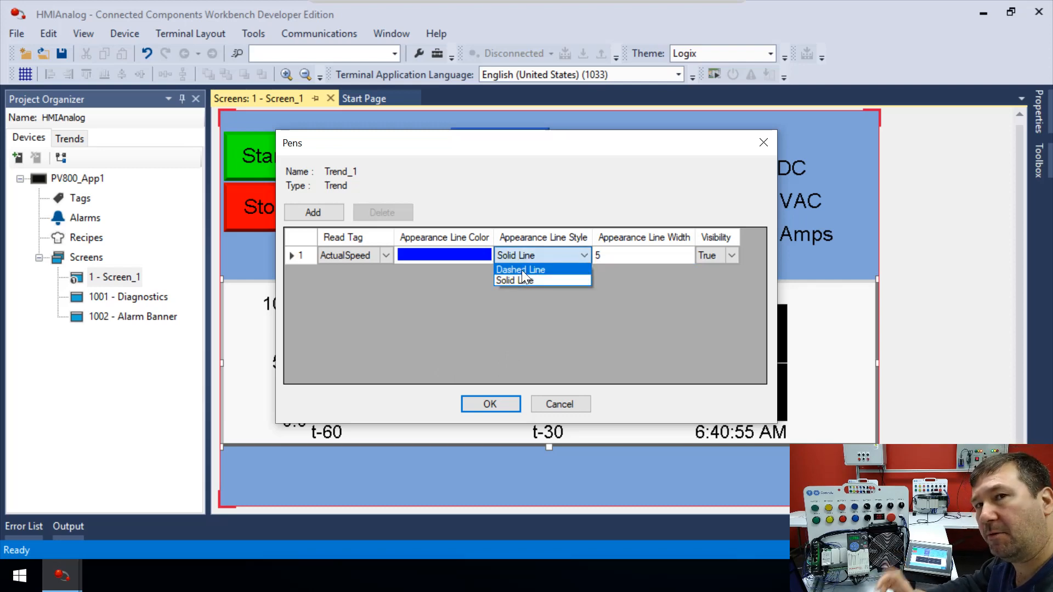
mouse_move(514, 280)
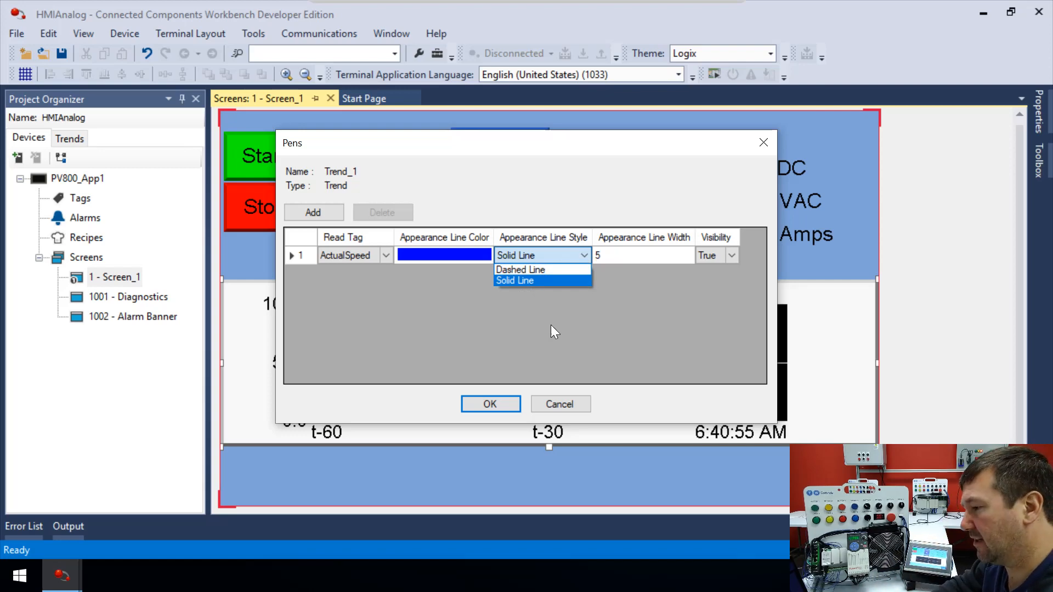
Keep Solid Line as the line style and close the Pens dialog with the settings applied.
click(515, 281)
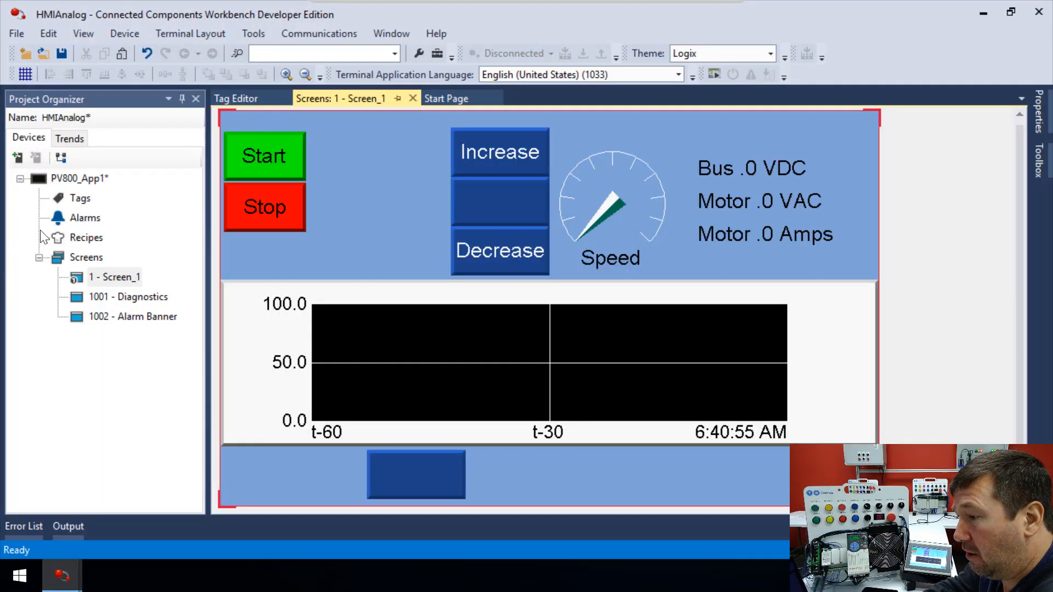
Open the tag editor, browse the System and Global Connections tabs, and return to Memory.
click(234, 98)
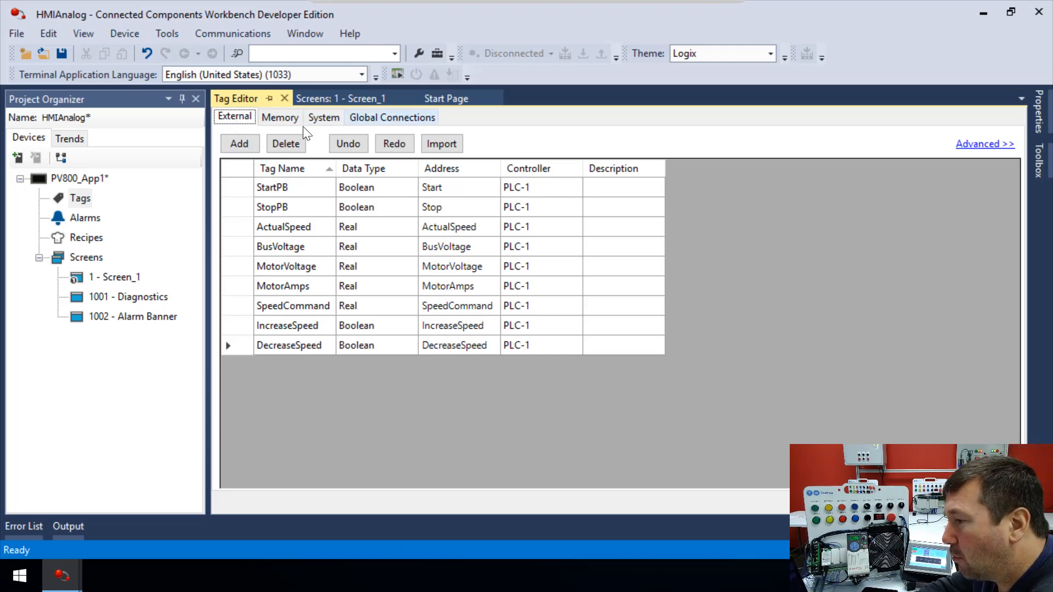
click(279, 117)
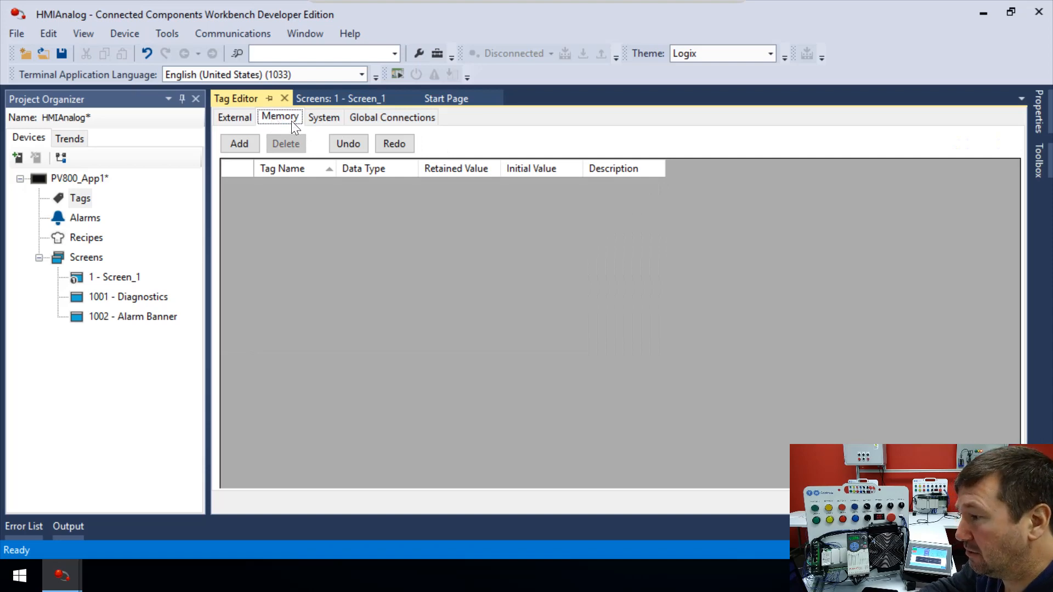
click(323, 117)
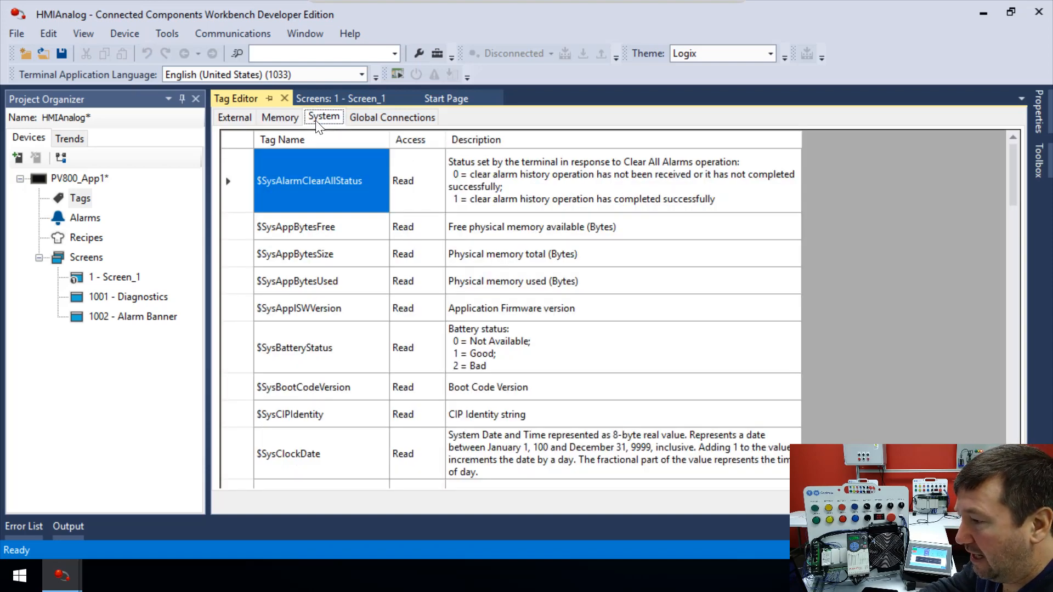
mouse_move(331, 354)
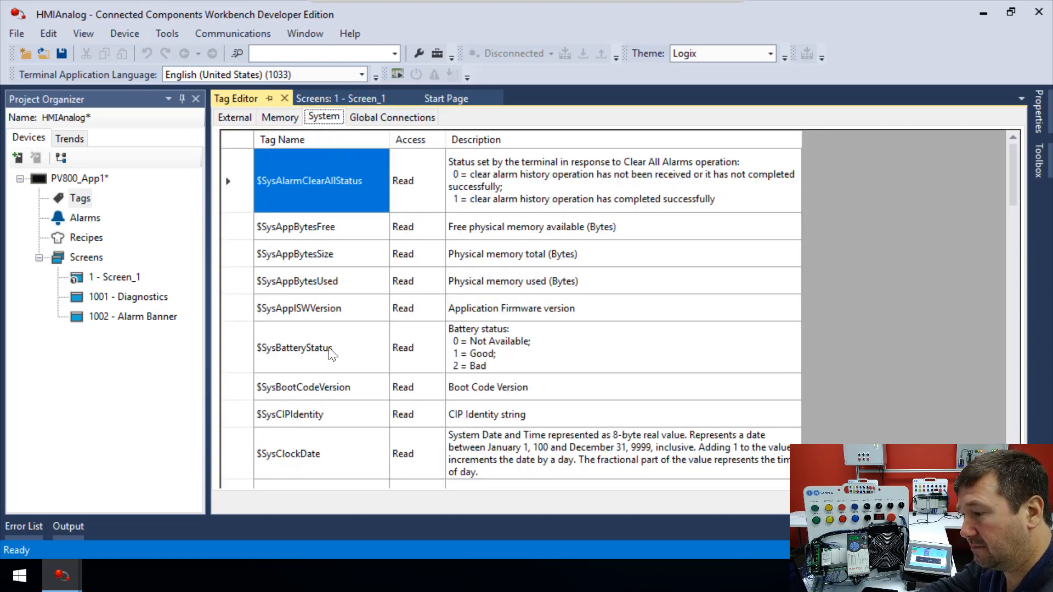
scroll(down, 3)
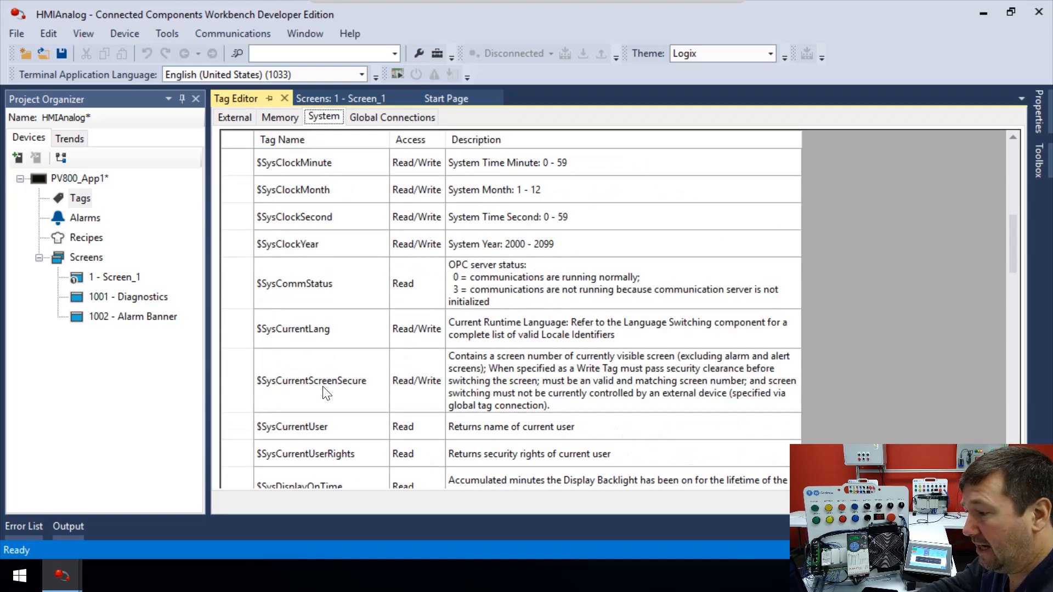
mouse_move(326, 396)
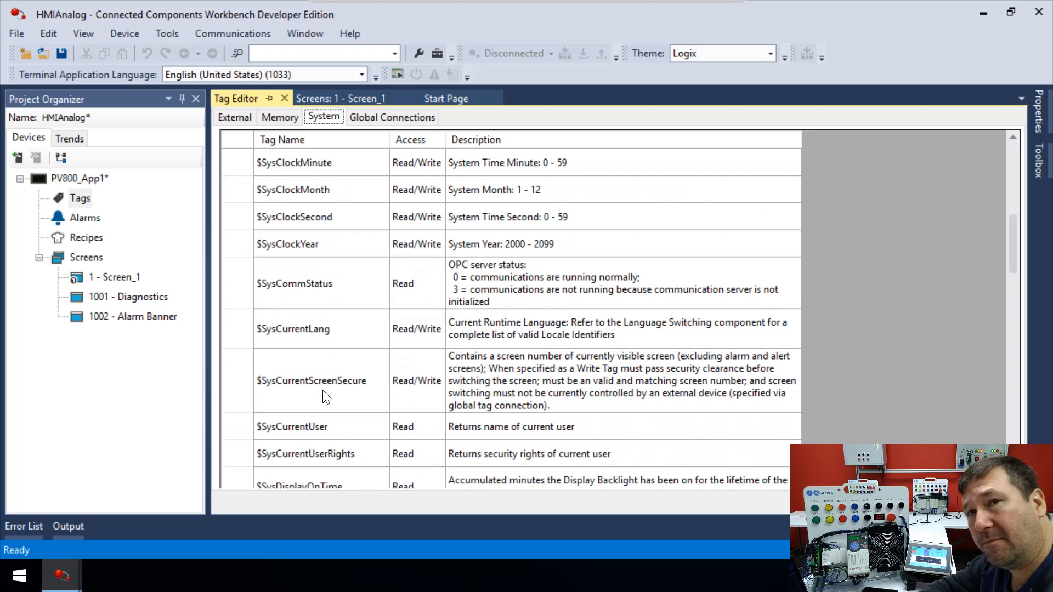
click(392, 117)
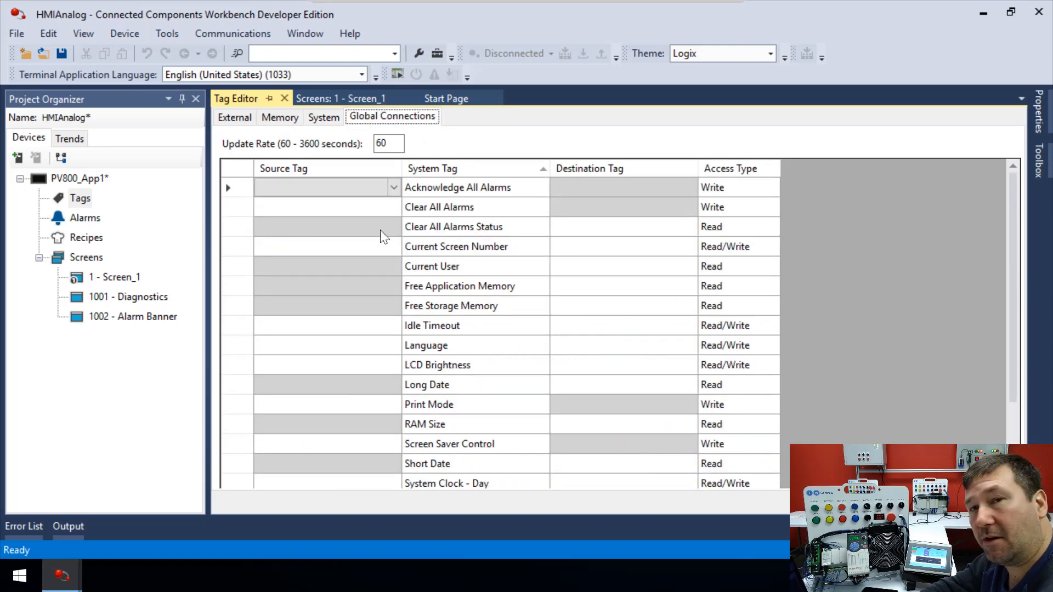
click(322, 187)
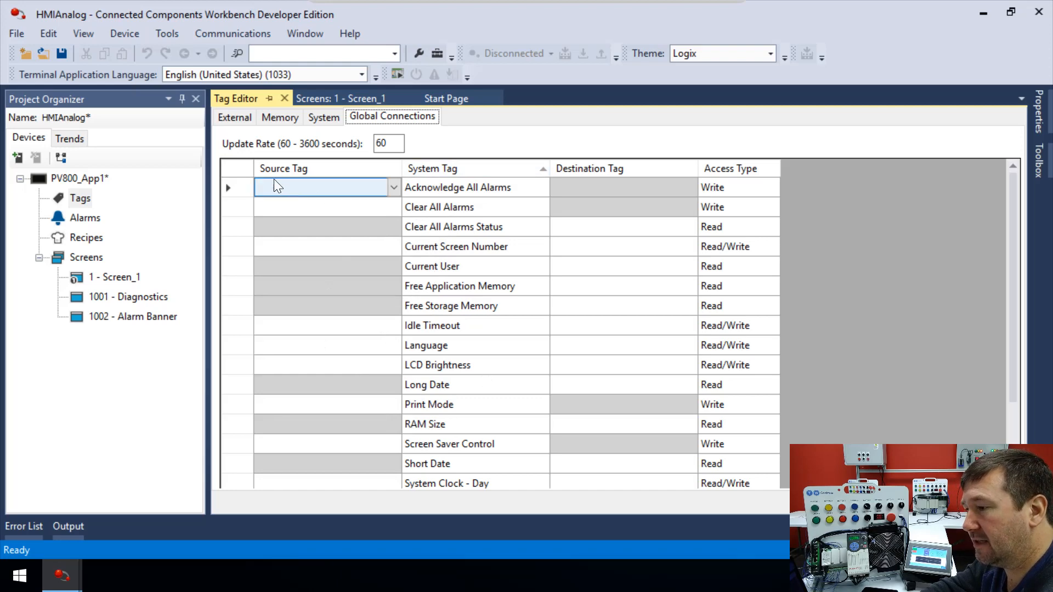
click(280, 117)
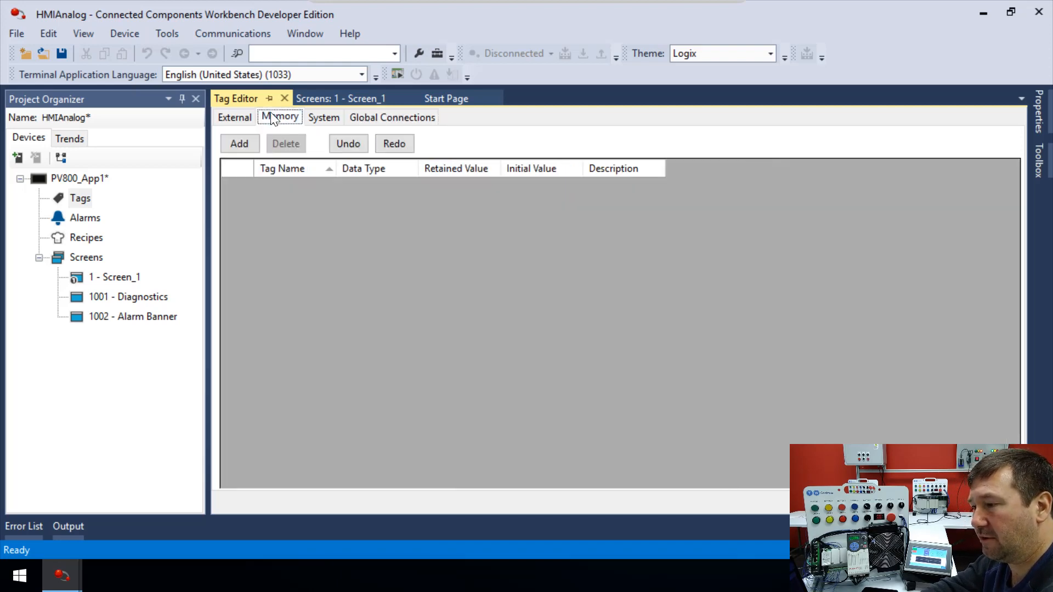
Add a memory tag named MaxSpeed of type Real with Retained Value ticked.
click(239, 143)
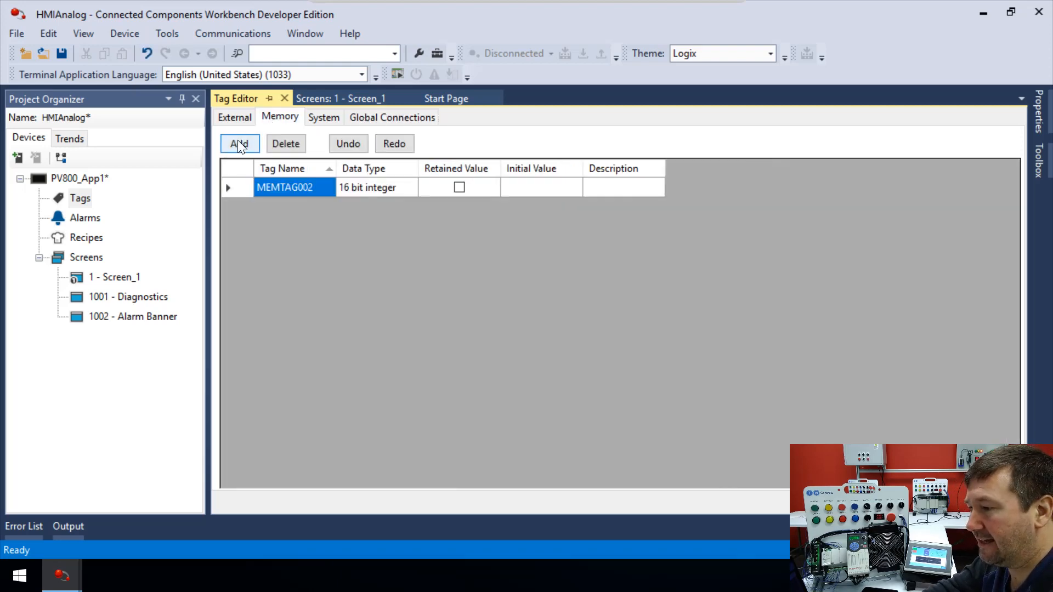
double_click(284, 188)
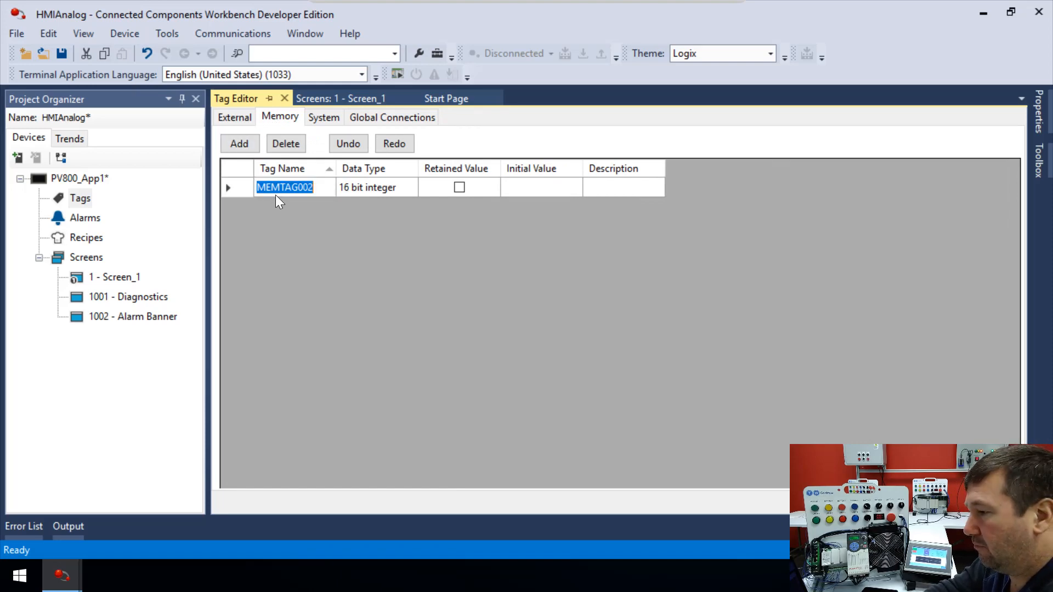
text(Ma)
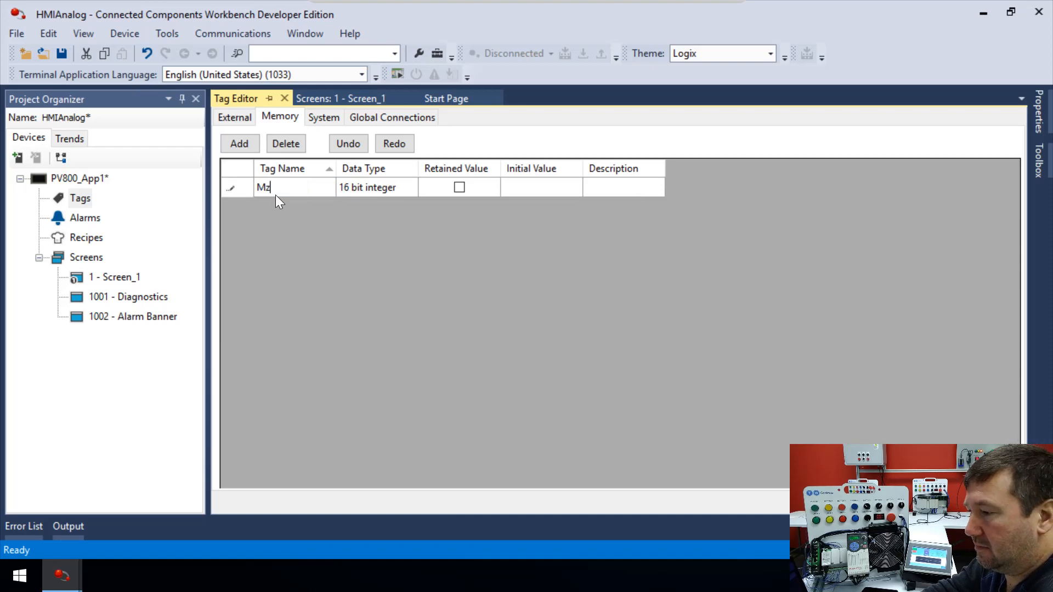
text(x)
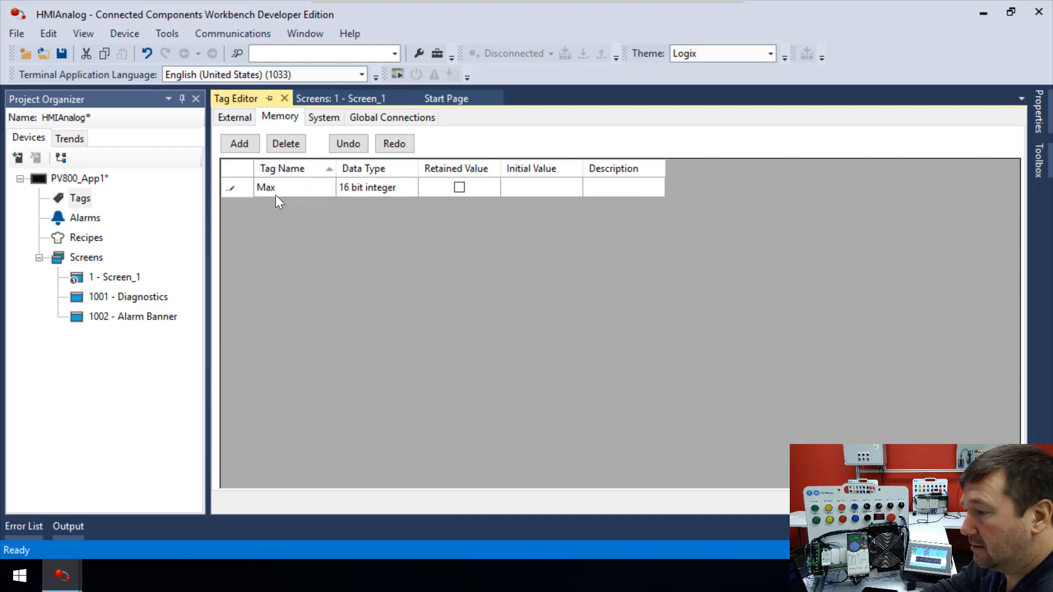
text(Speed)
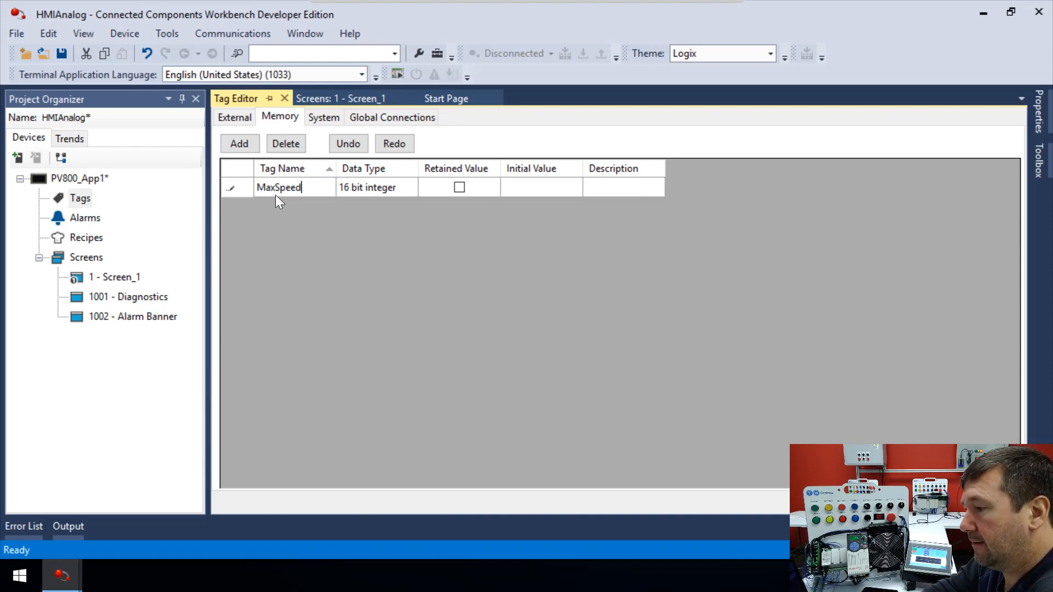
click(373, 187)
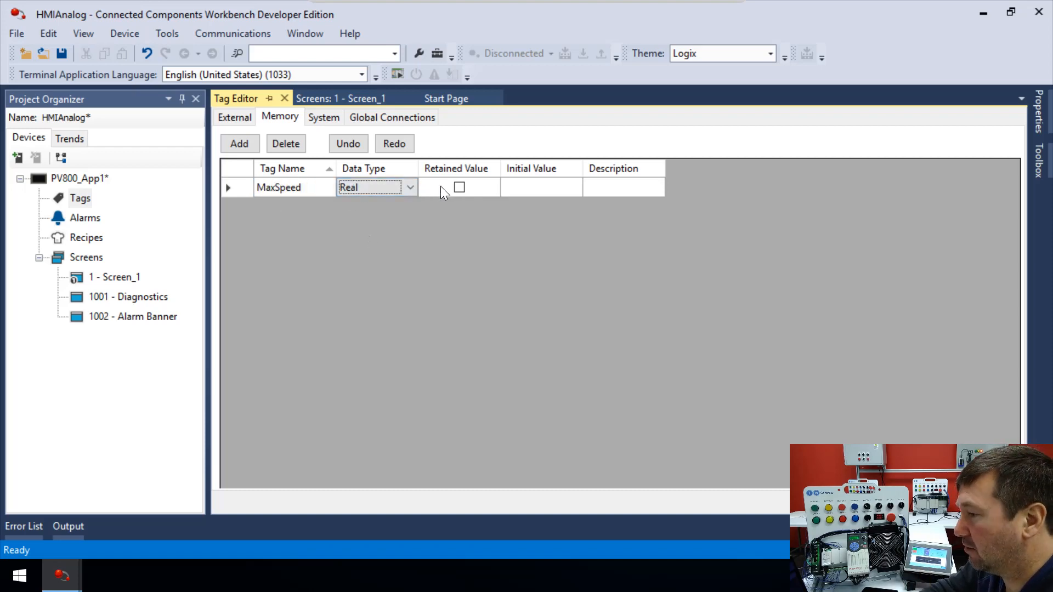
mouse_move(449, 195)
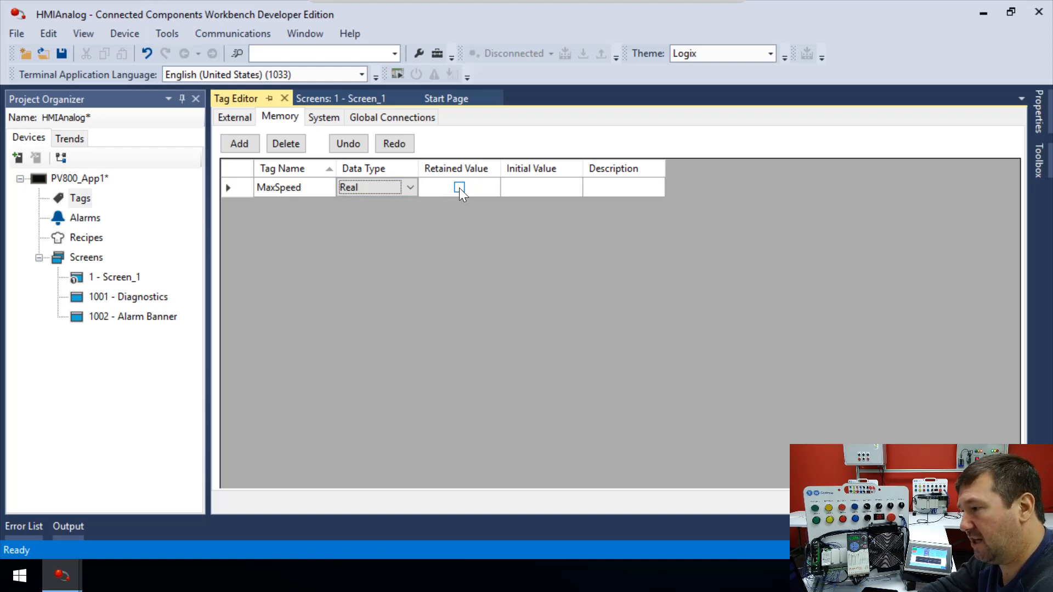
click(459, 188)
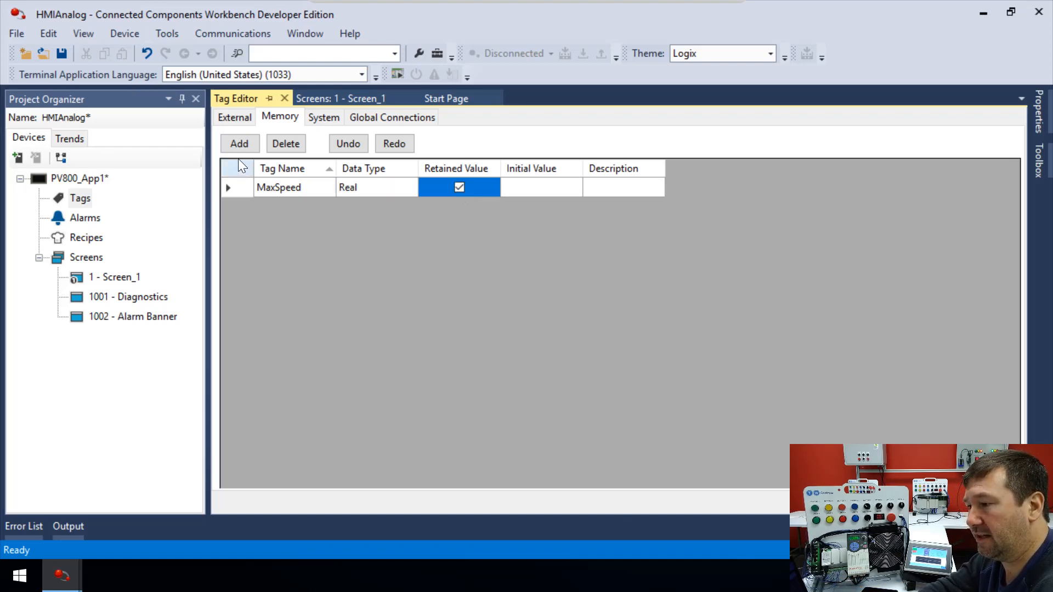
Add a second memory tag named MinSpeed with data type Real.
click(239, 144)
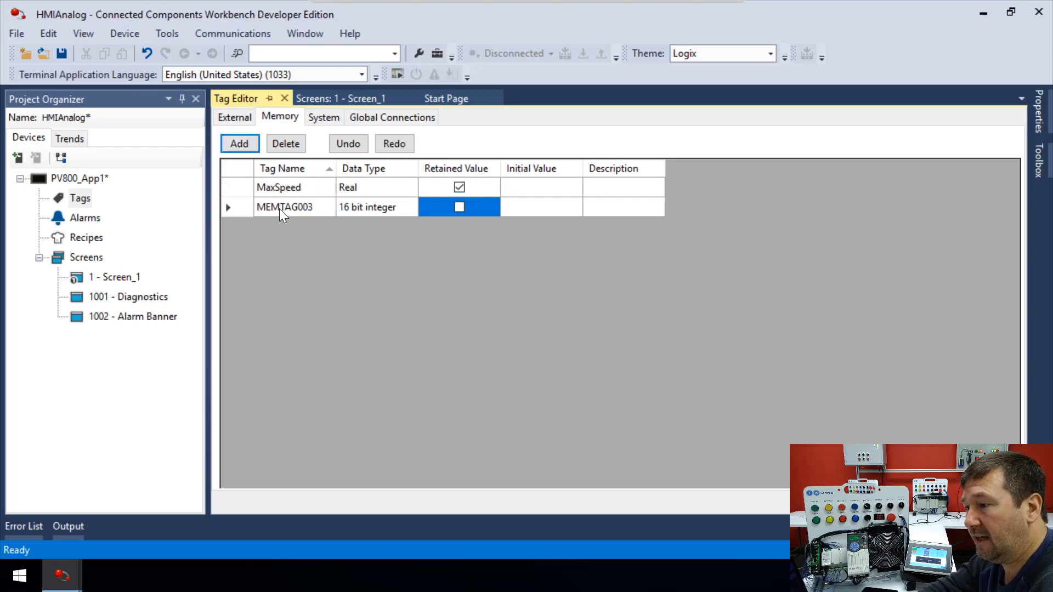
click(285, 207)
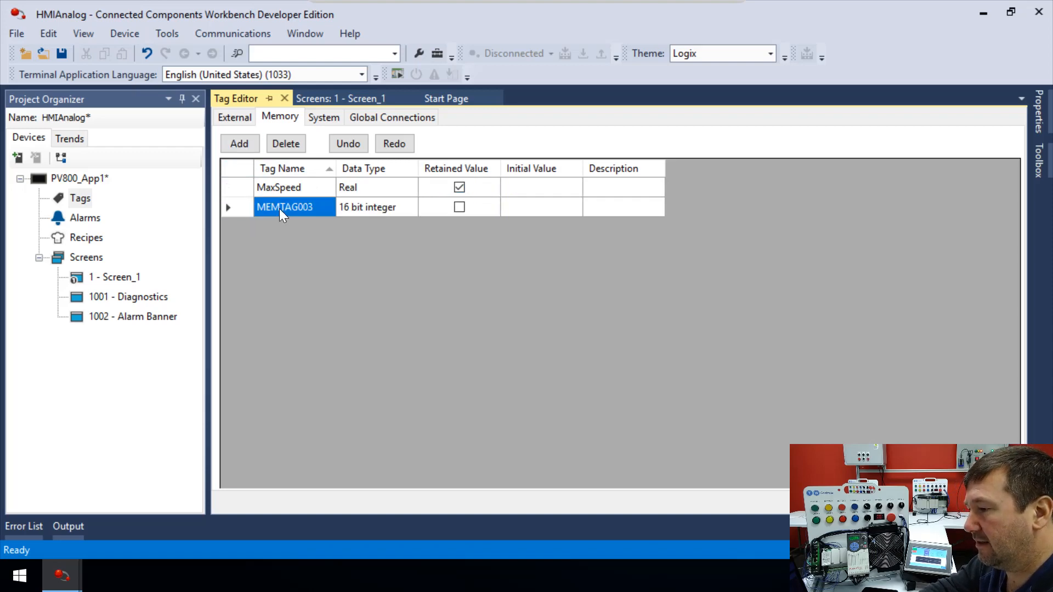
text(MinSpeed)
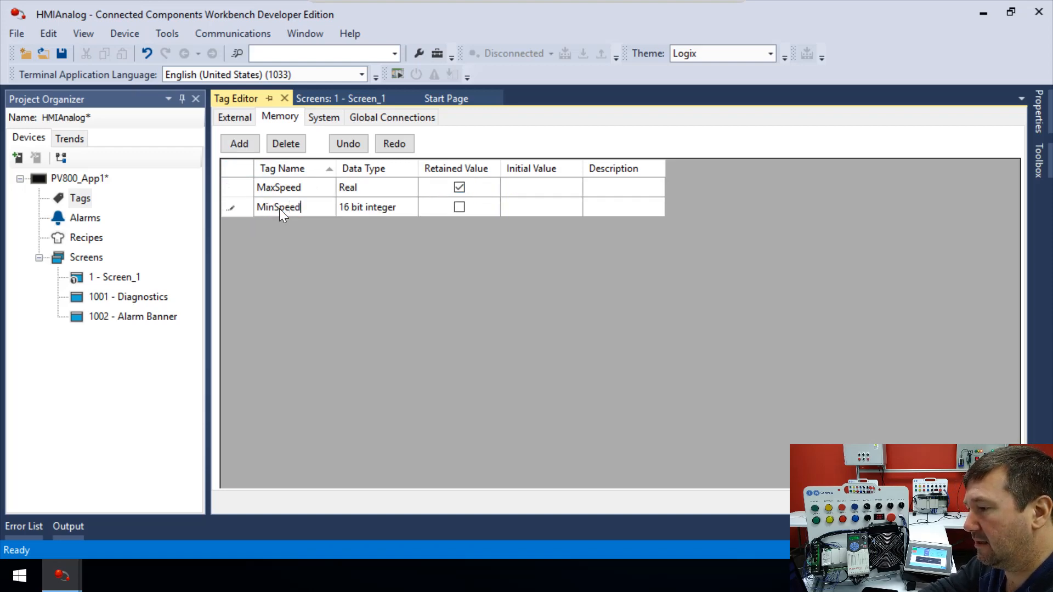
click(376, 206)
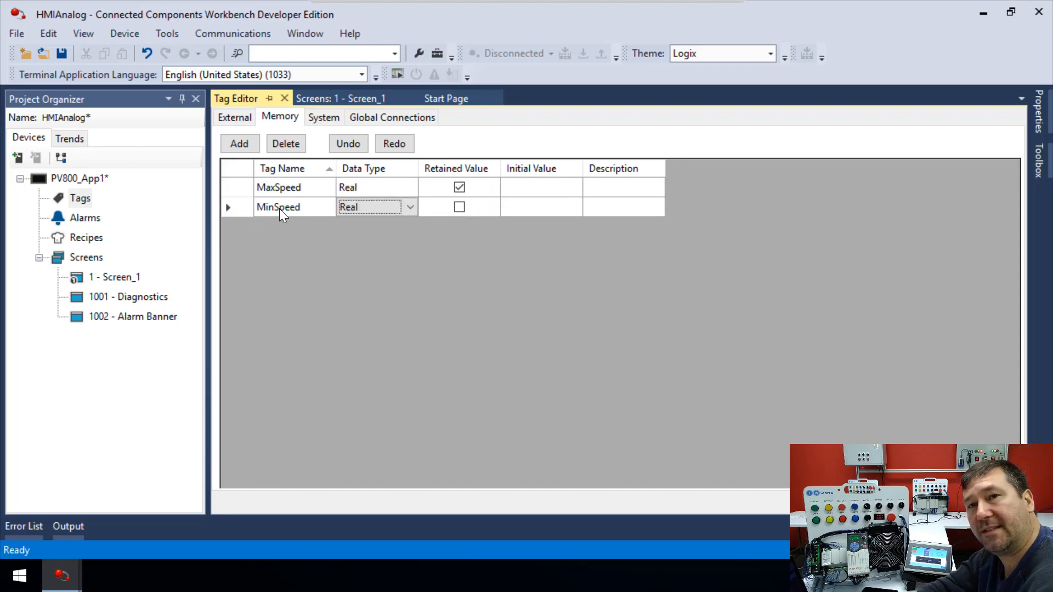
mouse_move(203, 165)
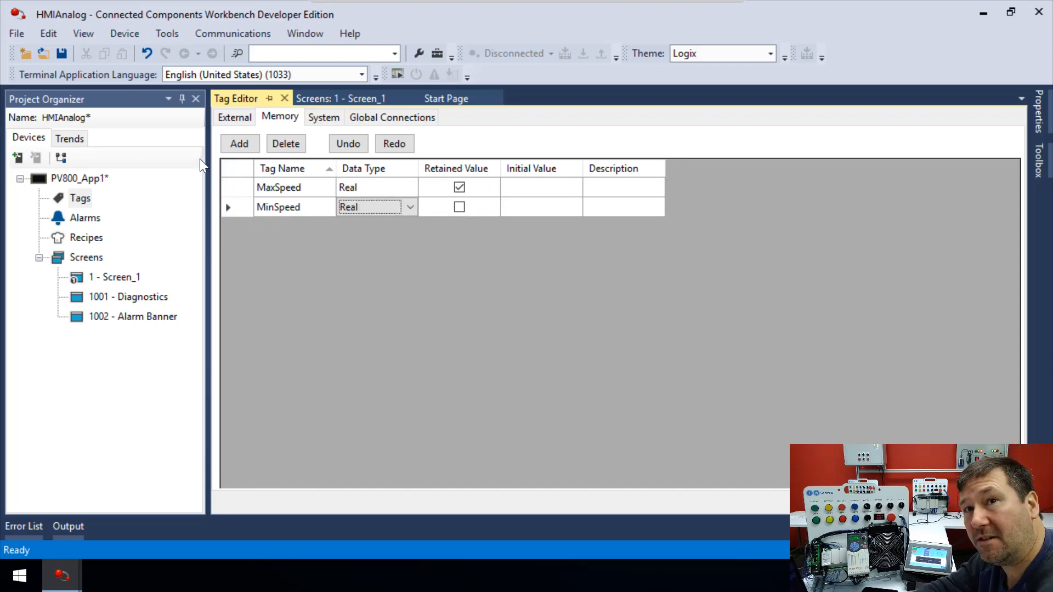
Open Screen_1 for editing and browse the Toolbox of screen objects.
click(114, 276)
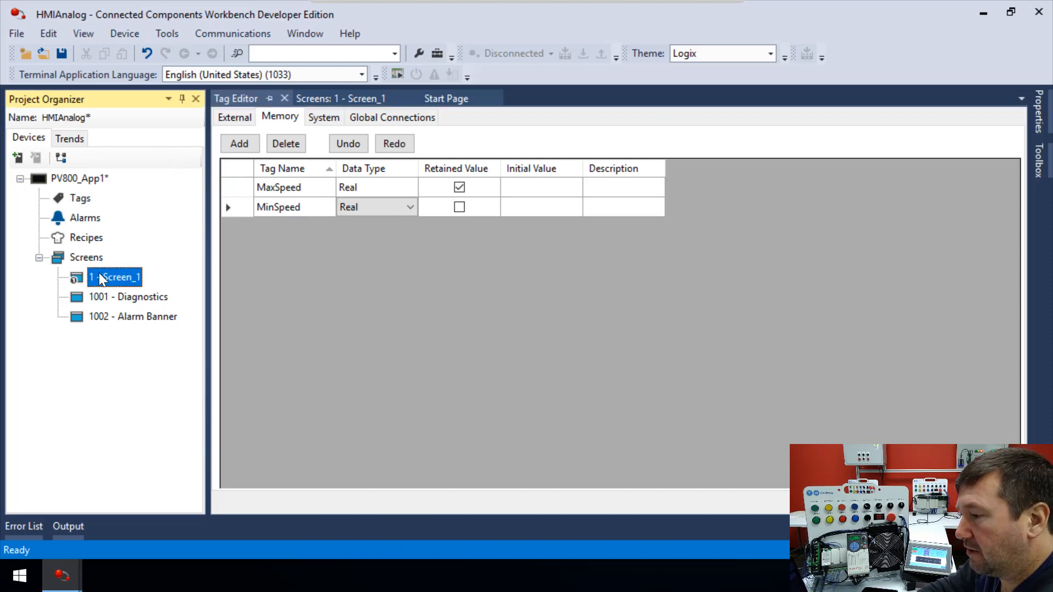
double_click(114, 276)
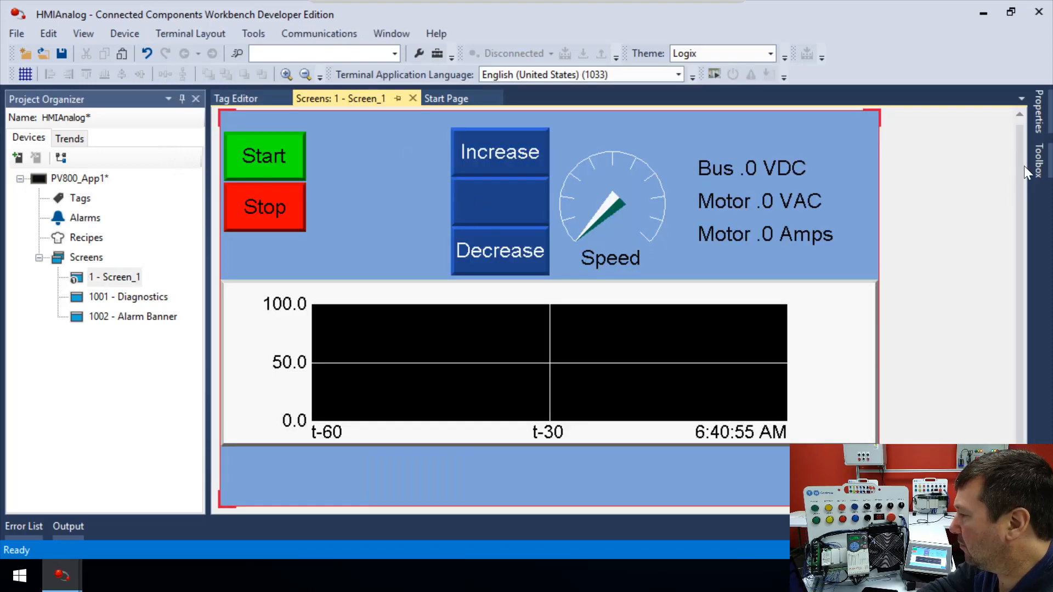
click(1038, 158)
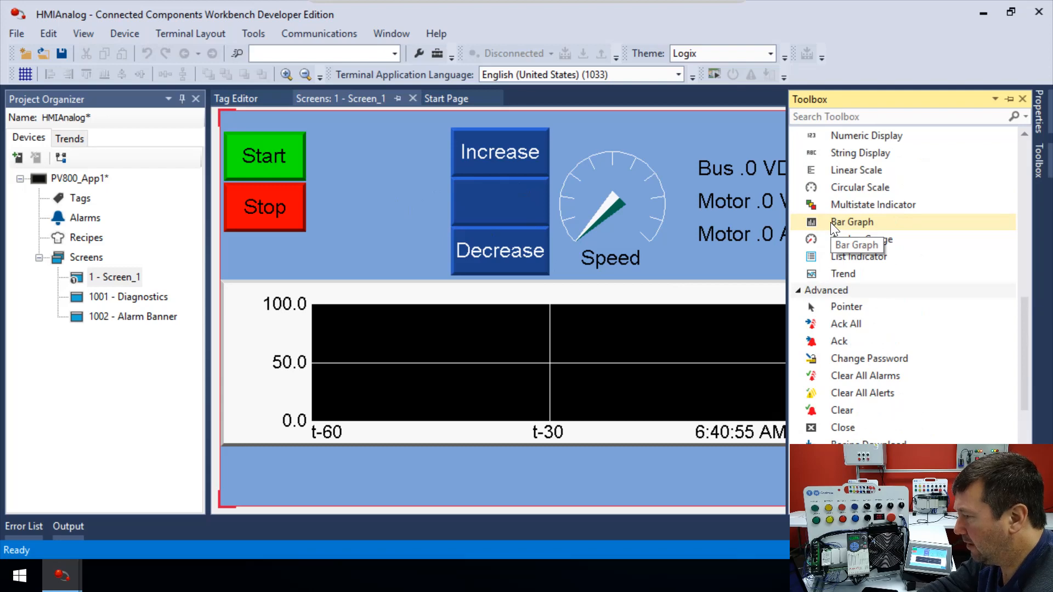
scroll(up, 3)
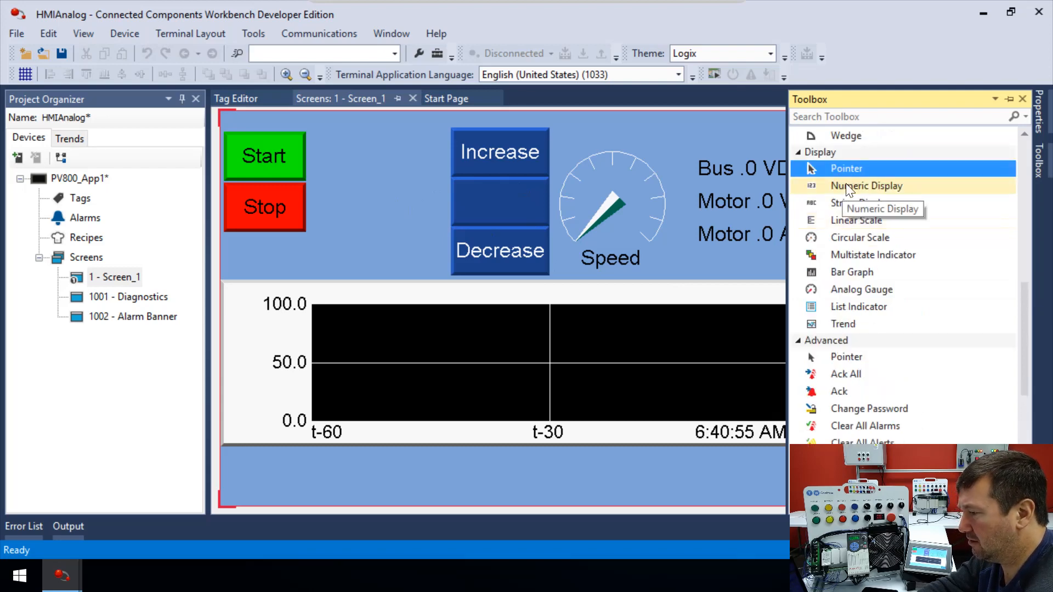
scroll(down, 3)
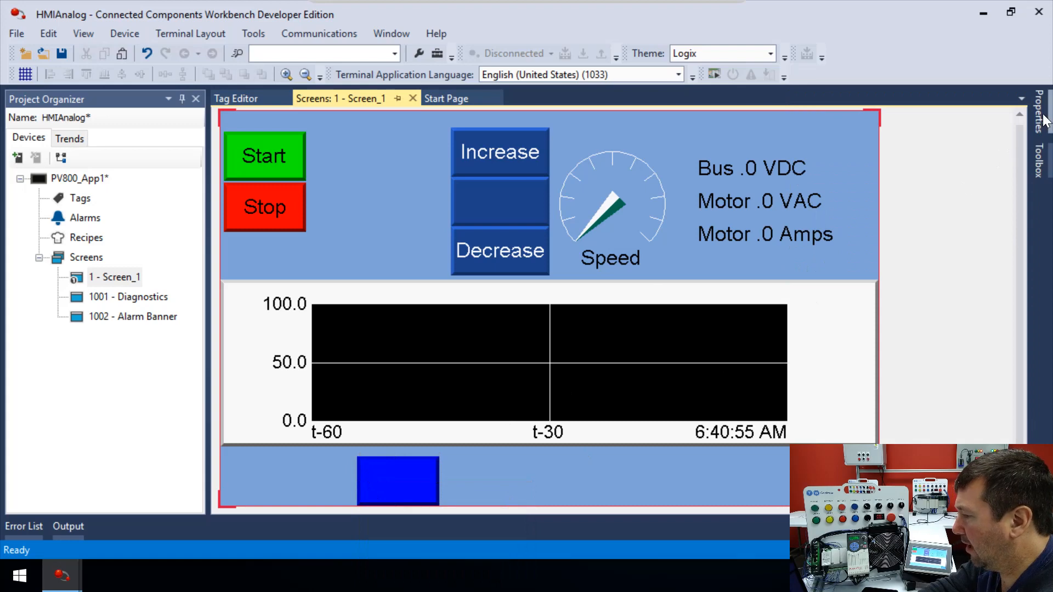
Show Properties and copy the speed entry field between Increase and Decrease into the bottom band.
click(1041, 108)
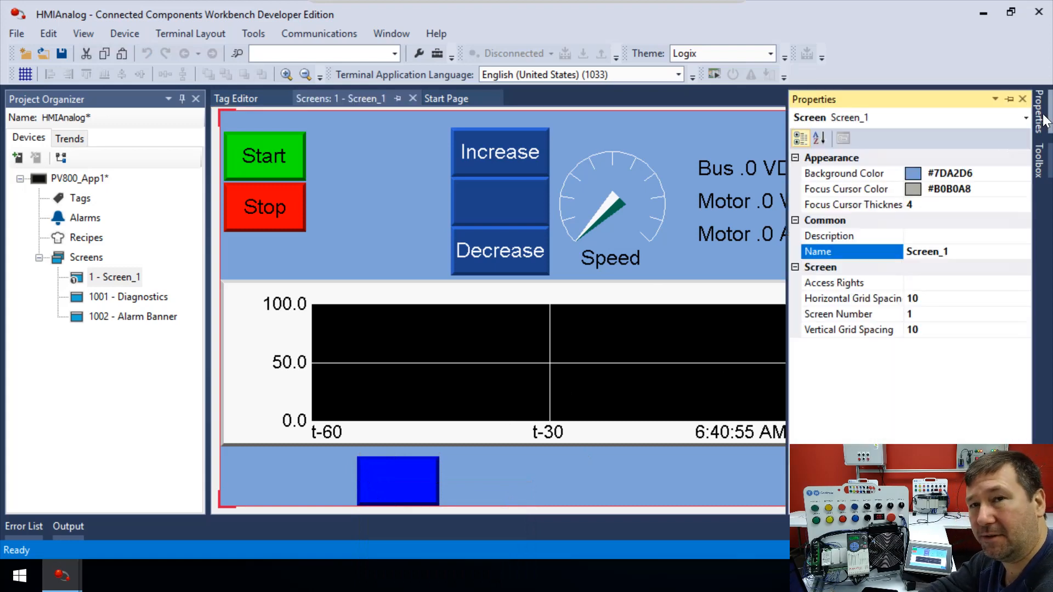
mouse_move(392, 494)
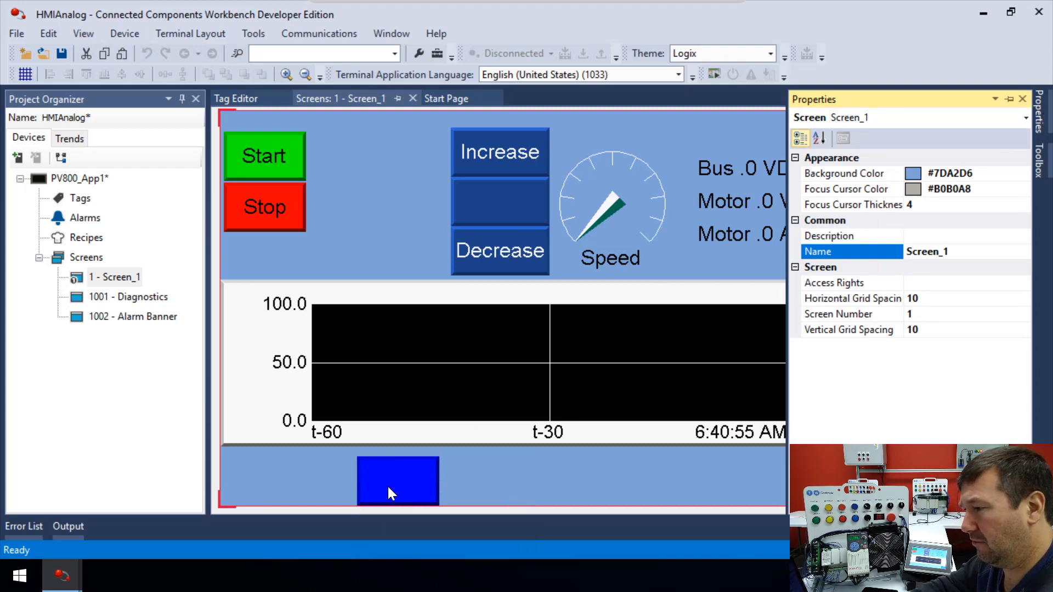
click(499, 202)
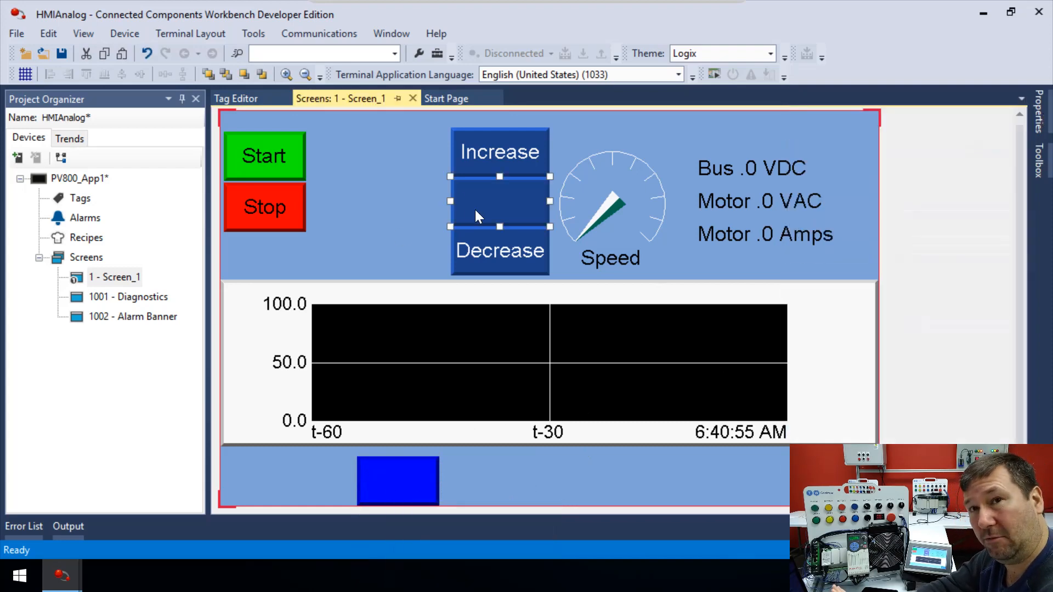
mouse_move(475, 220)
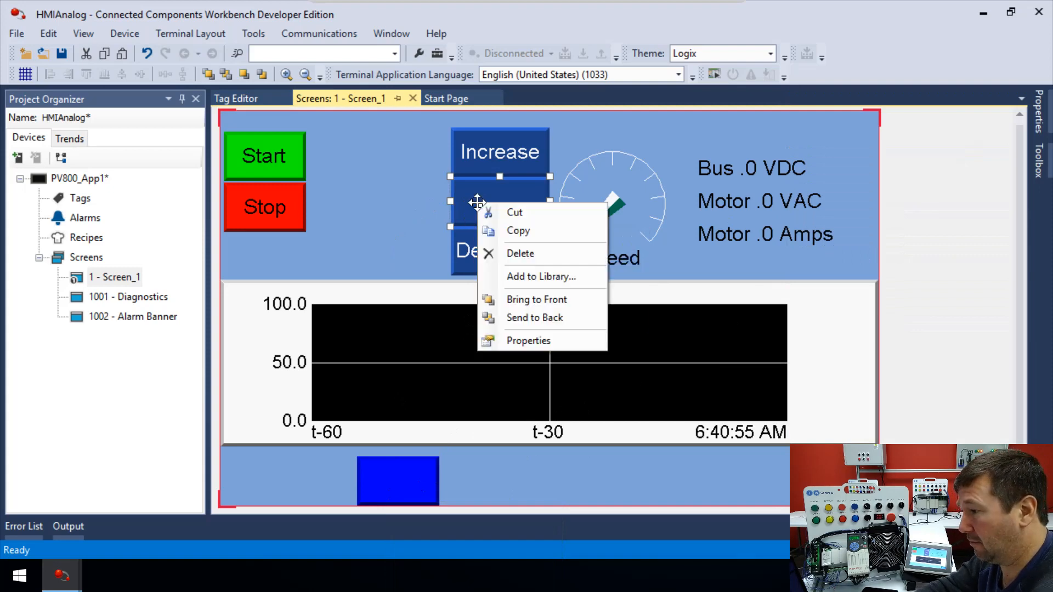
click(482, 487)
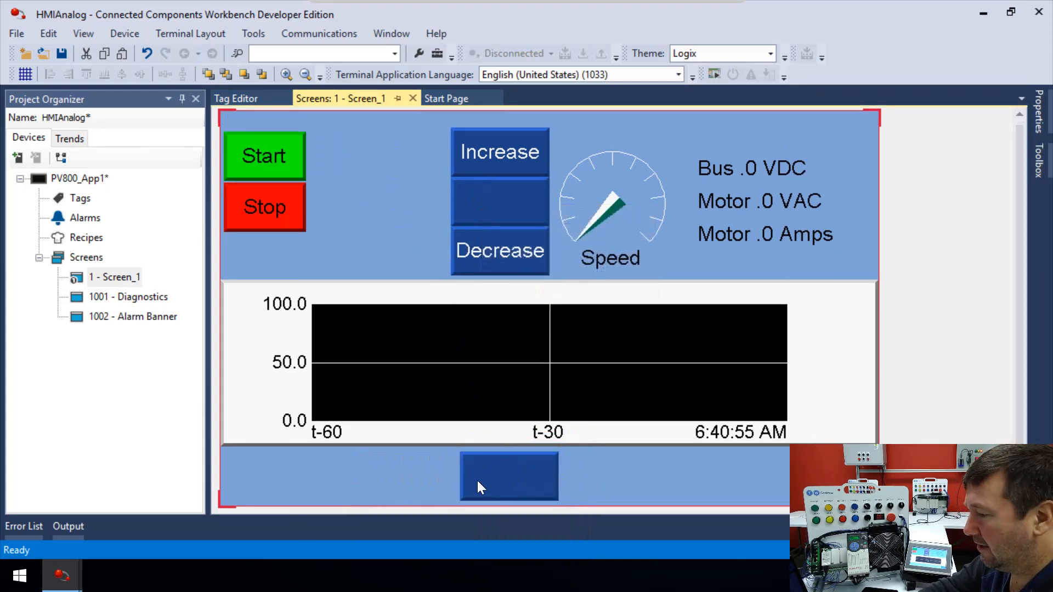
Set the bottom-band entry field's Indicator Tag to MaxSpeed and open its Write Tag choices.
click(509, 477)
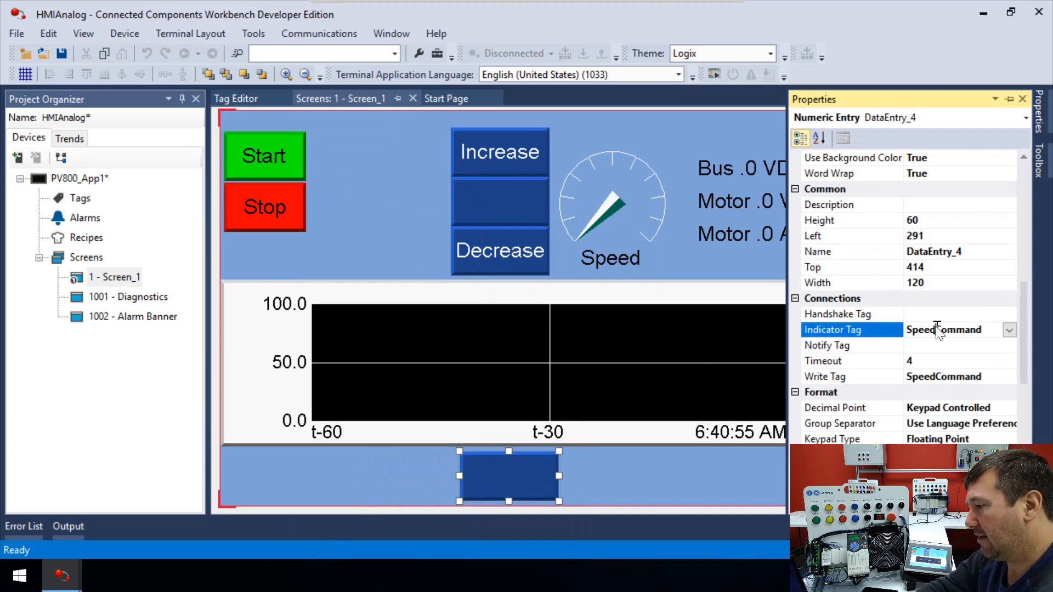
click(1009, 330)
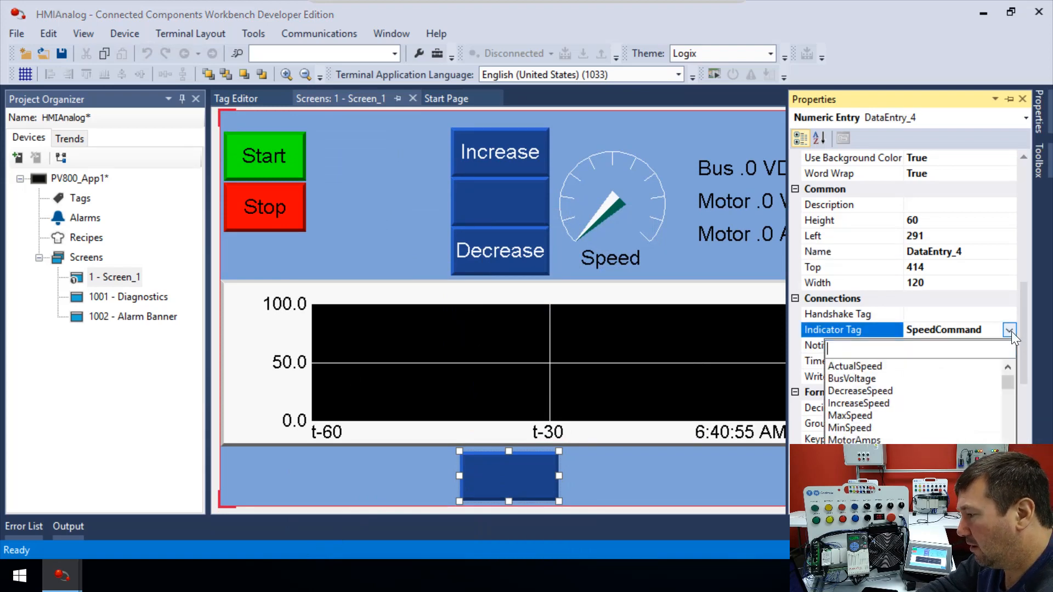
click(850, 416)
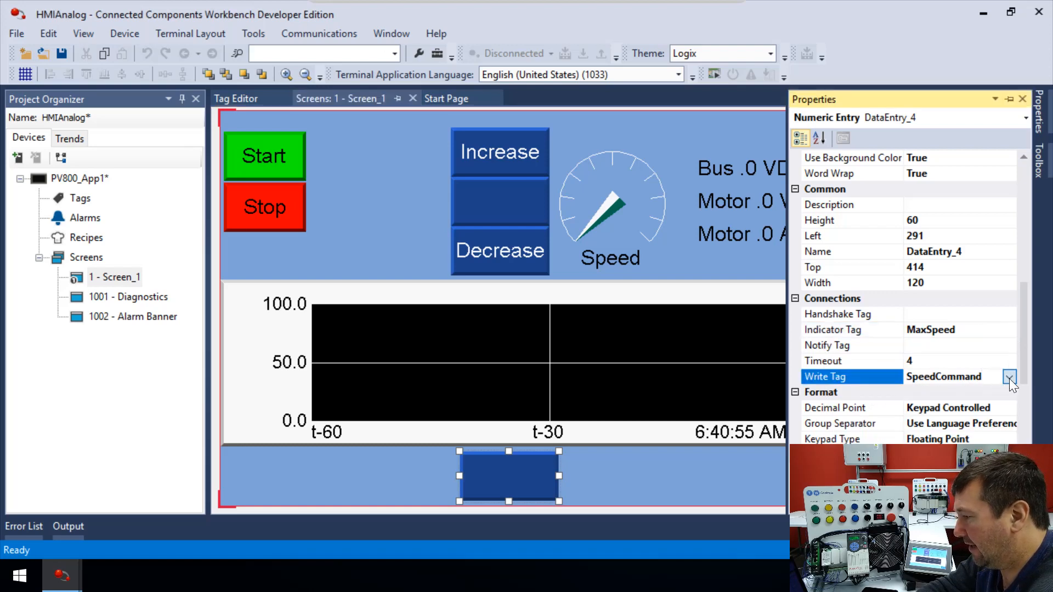
click(1009, 377)
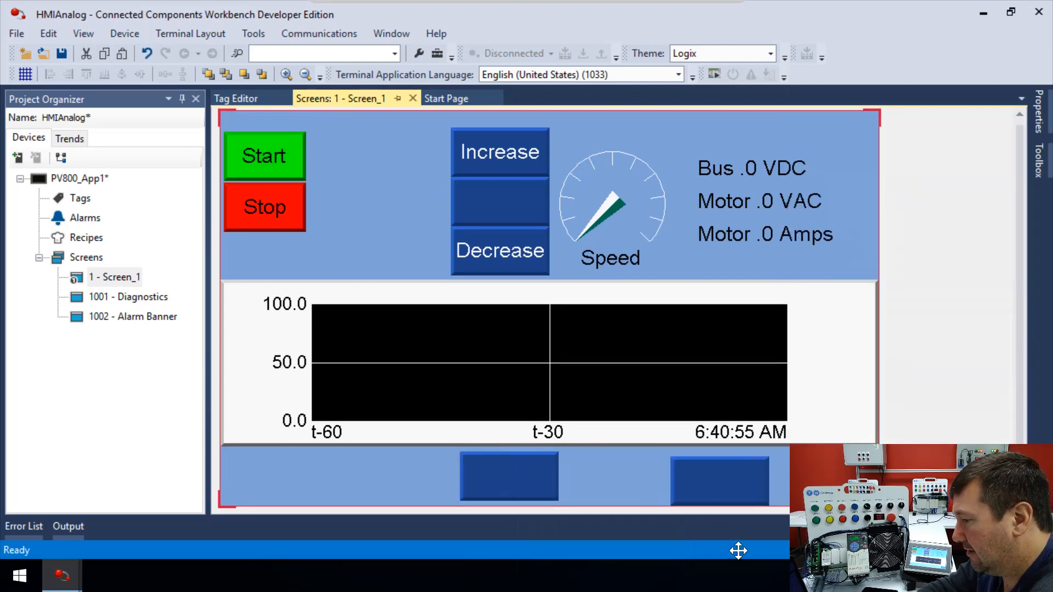
Point the second entry field's indicator and write tags at MinSpeed, then move the MaxSpeed field left.
click(632, 477)
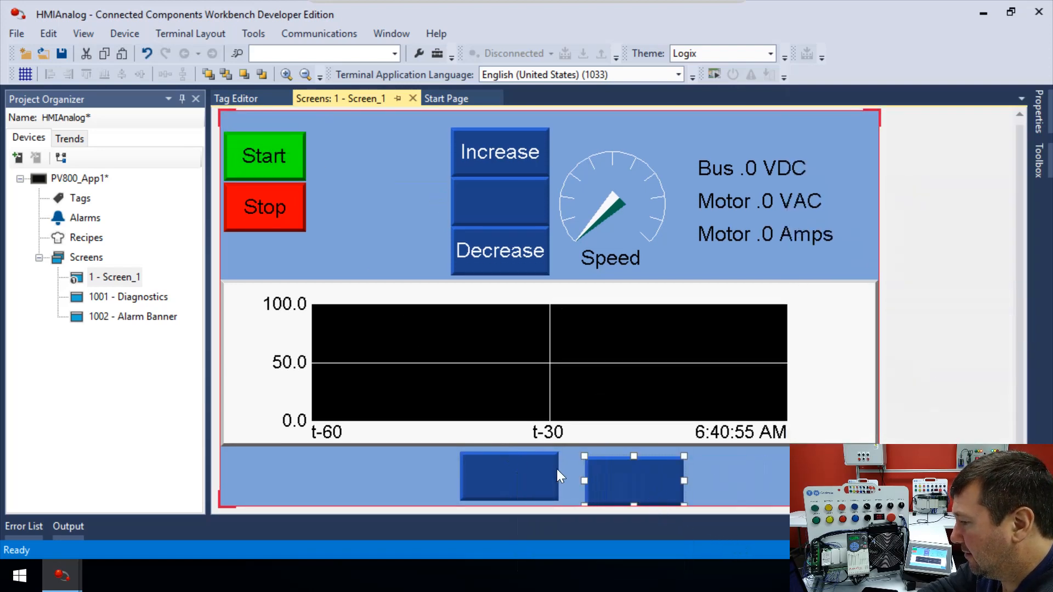
mouse_move(1038, 120)
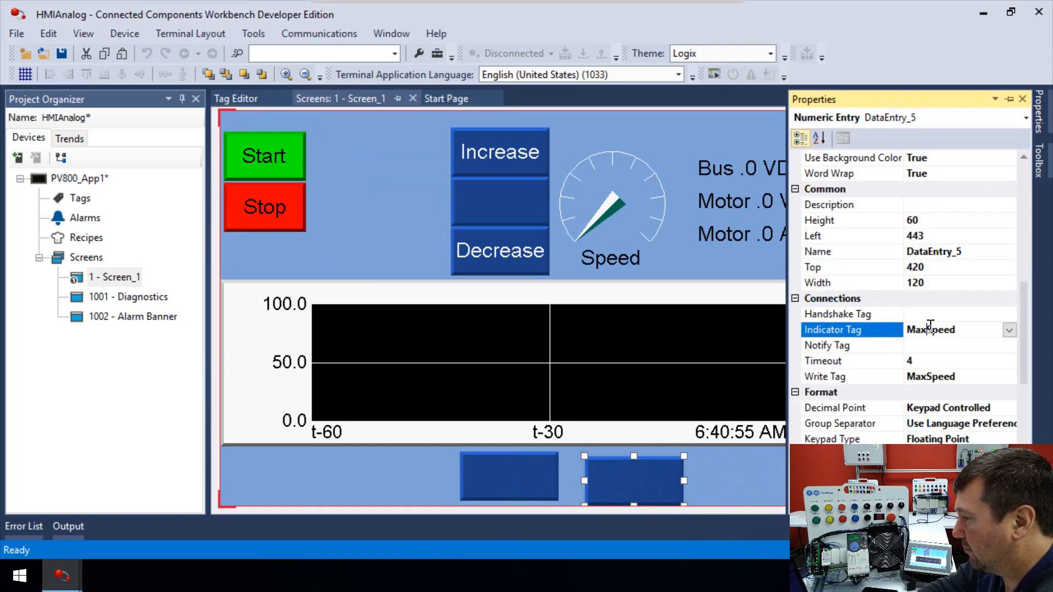
click(1009, 330)
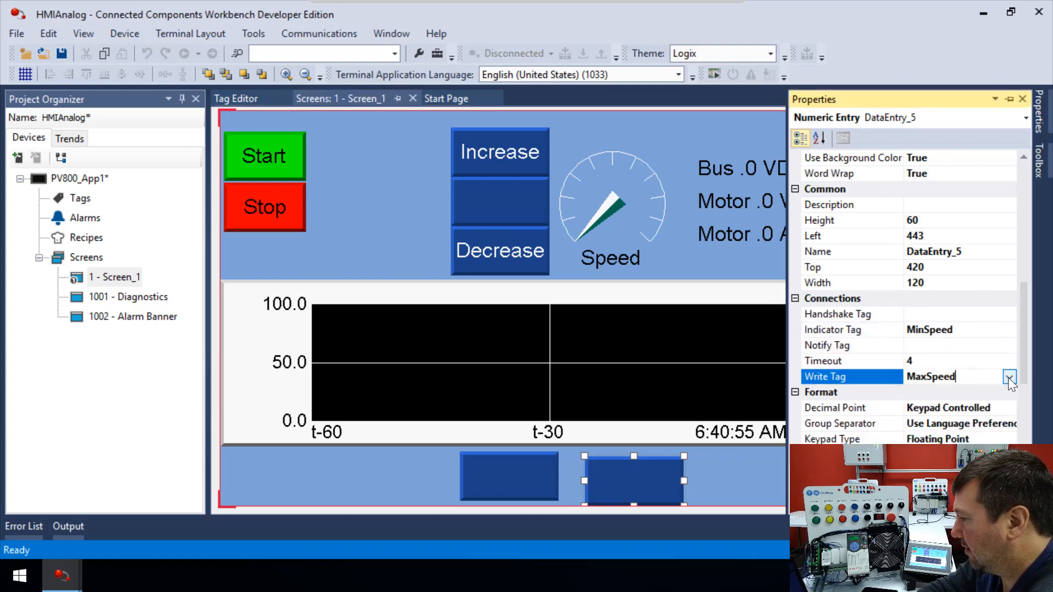
click(1011, 376)
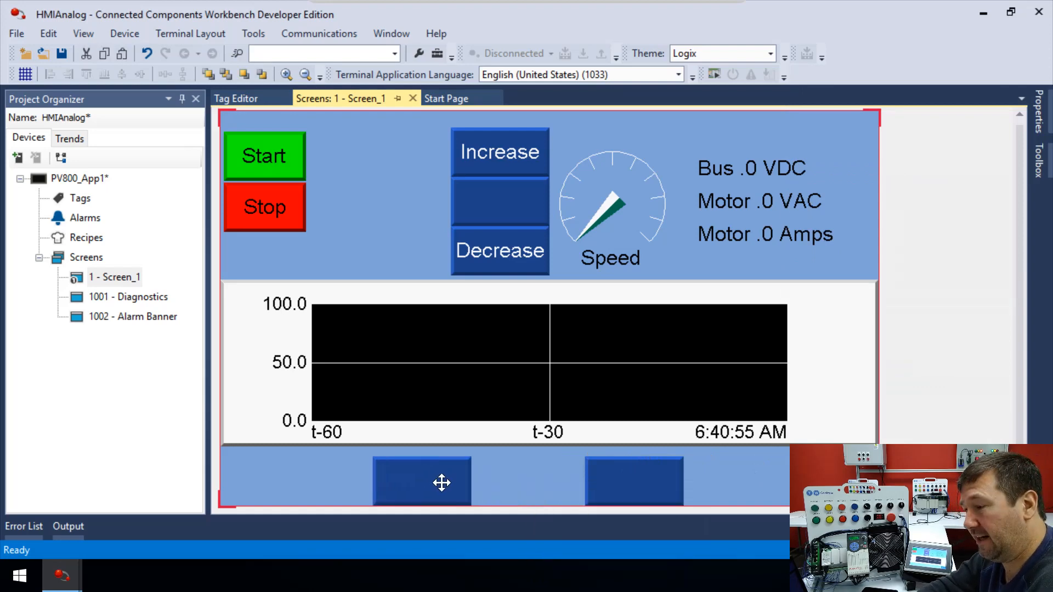
click(421, 481)
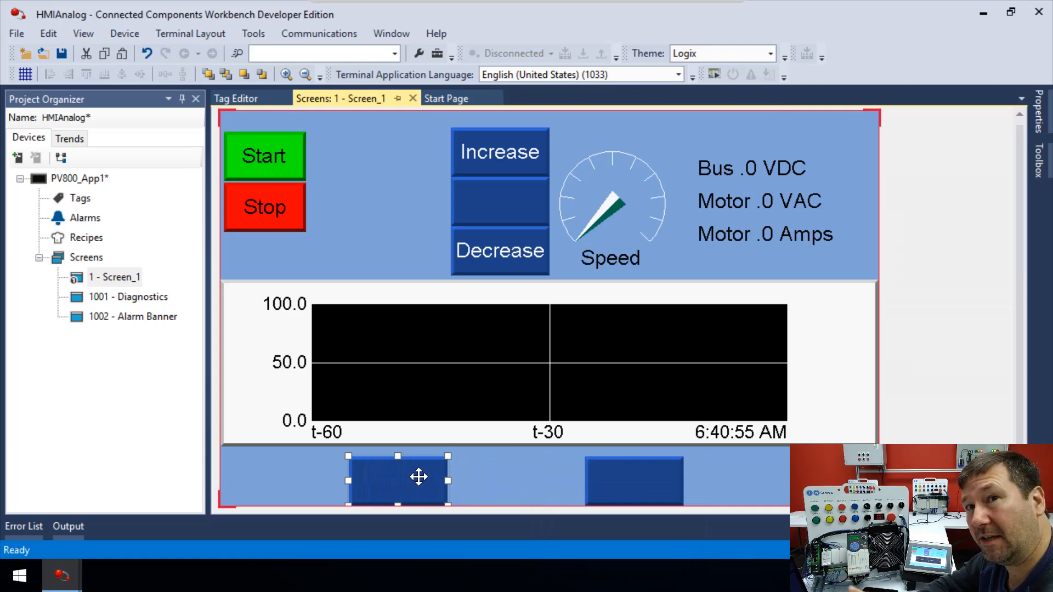
mouse_move(242, 511)
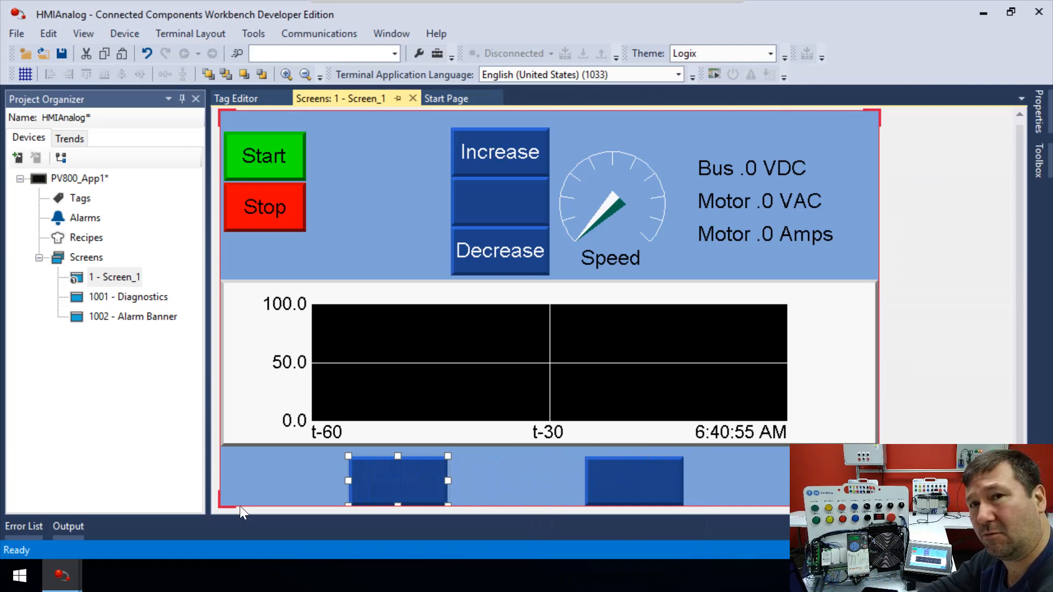
mouse_move(238, 511)
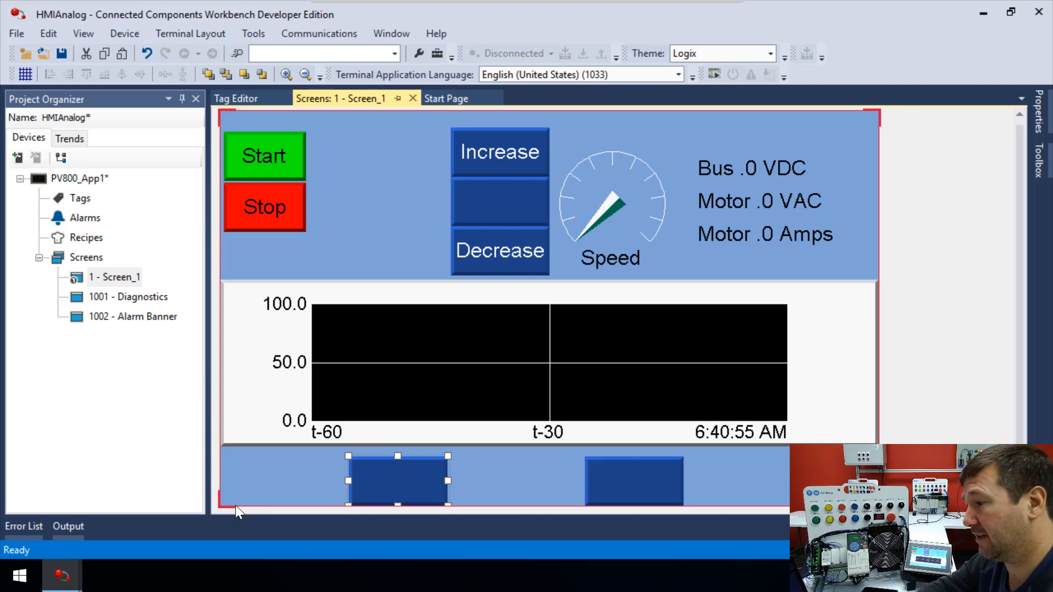
Change the two copied labels' text to 'Max speed' and 'Min speed'.
click(611, 259)
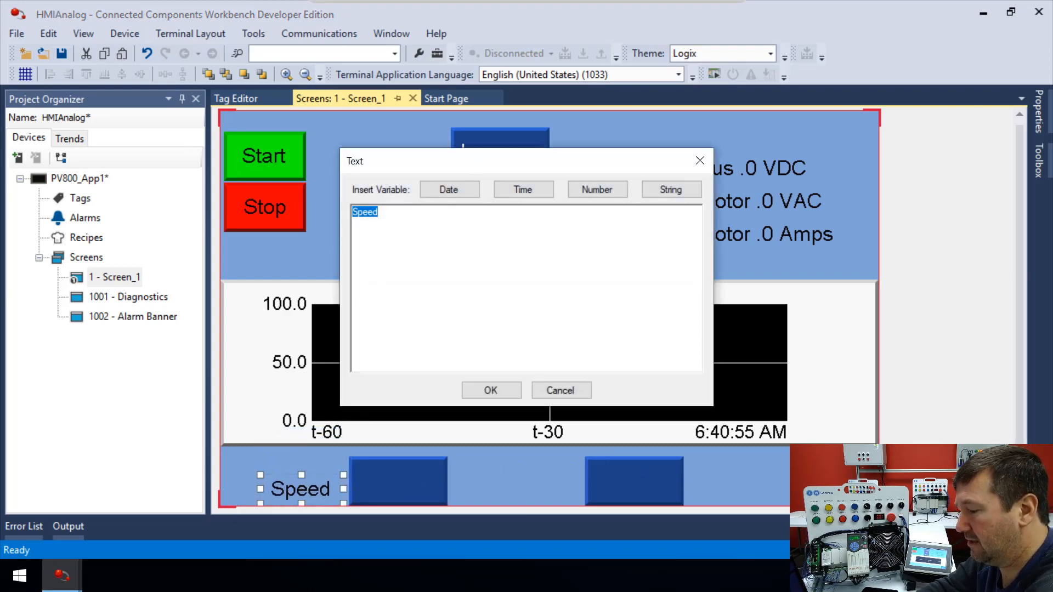
text(Max speed)
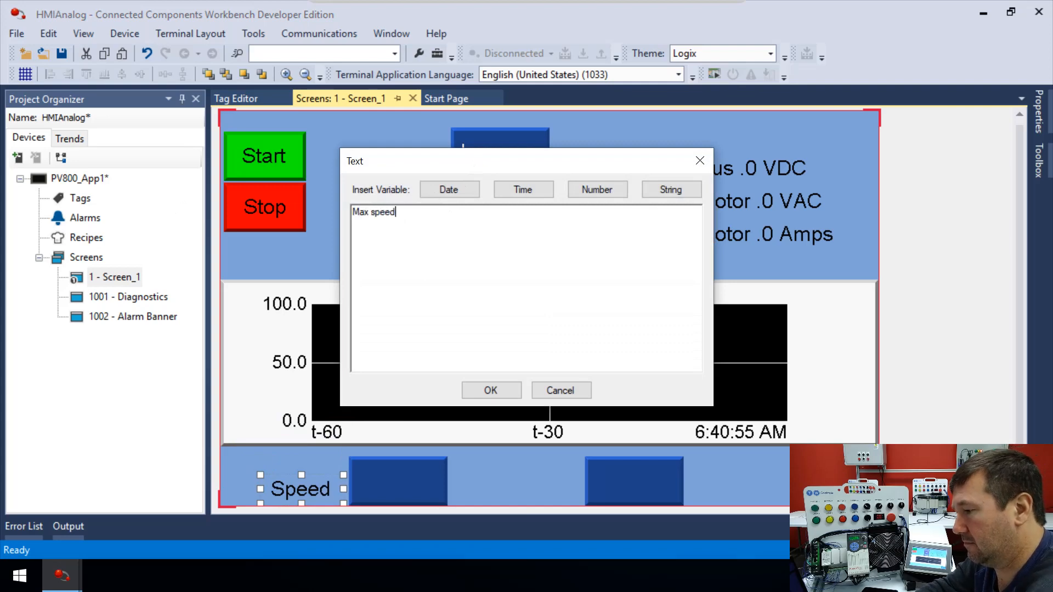
click(490, 390)
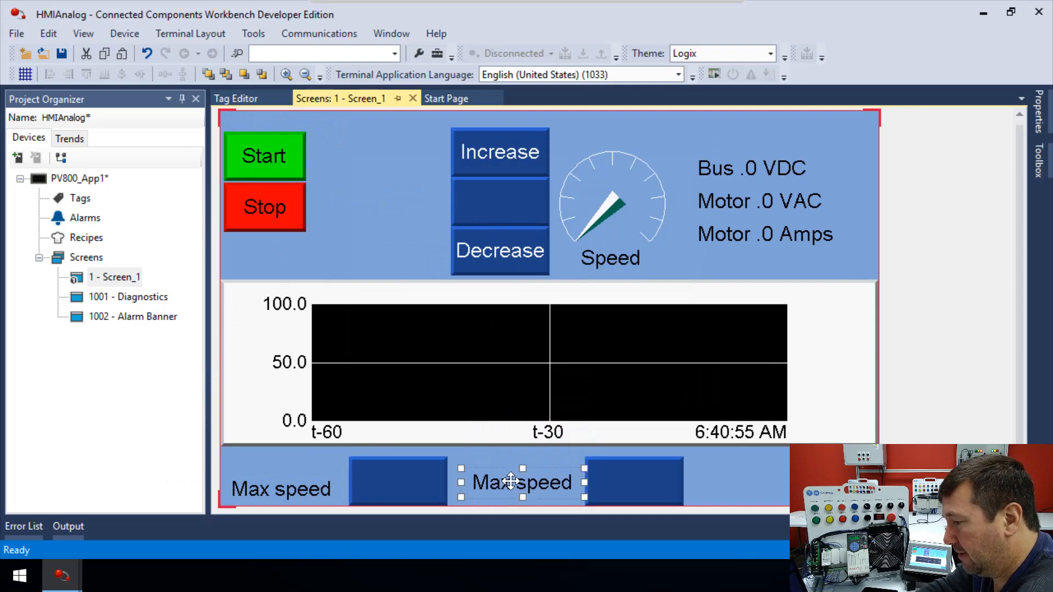
double_click(522, 483)
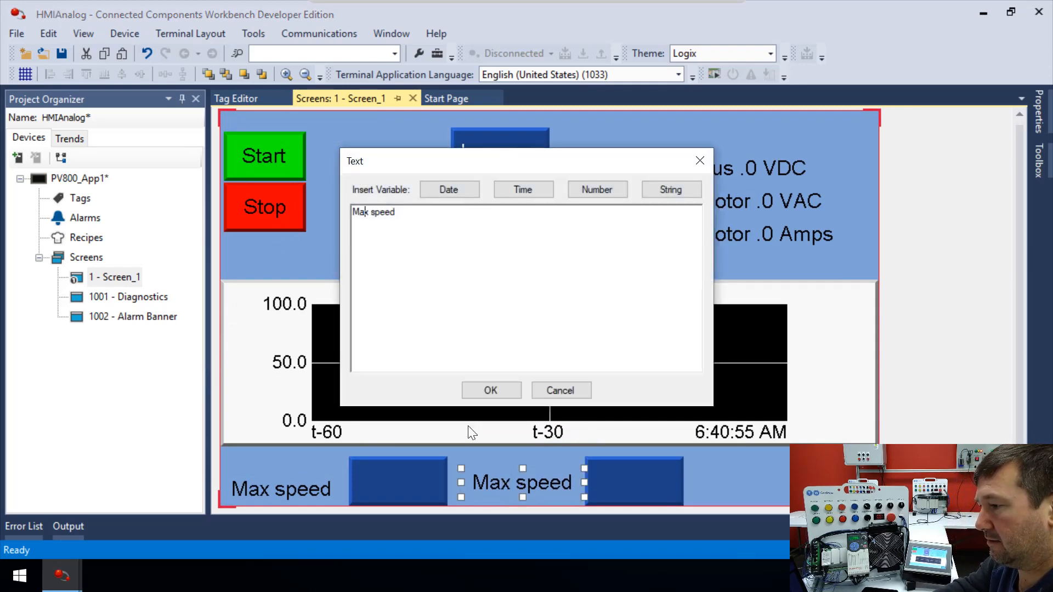
text(Min)
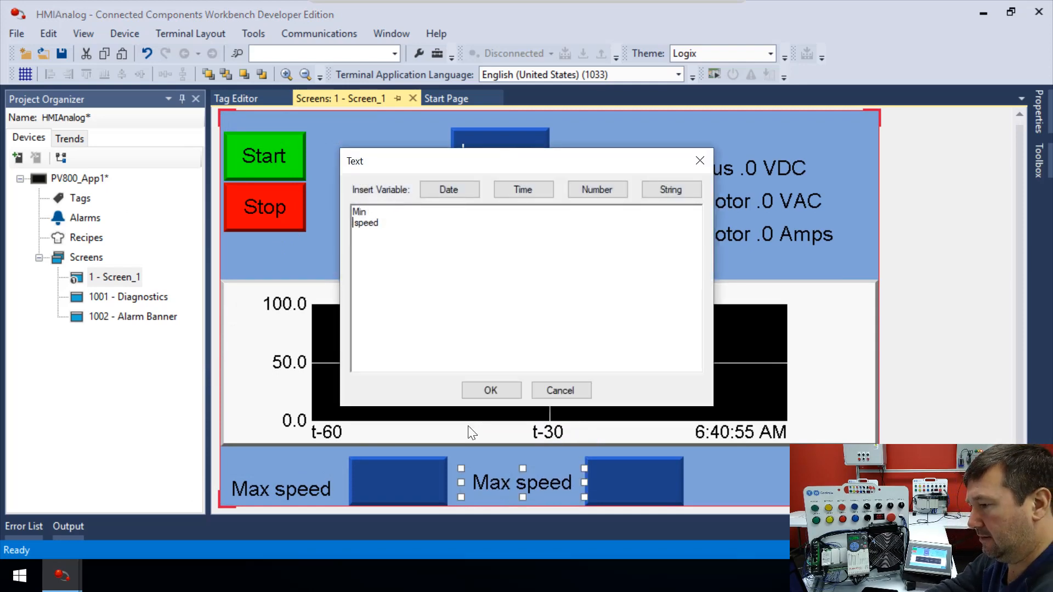
click(491, 390)
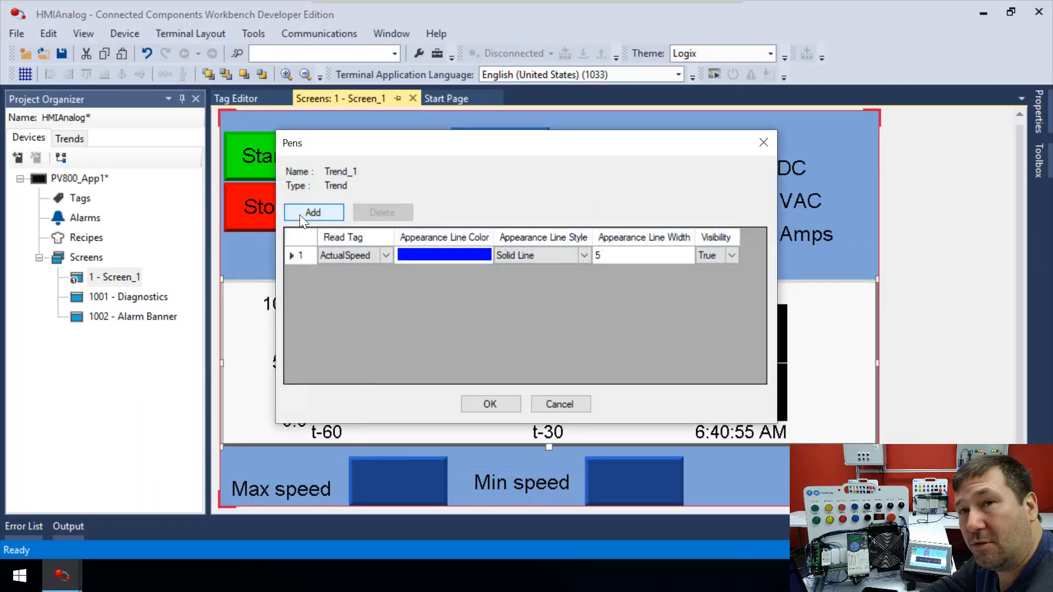
Add a new pen to Trend_1 and set its Read Tag to MinSpeed.
click(312, 212)
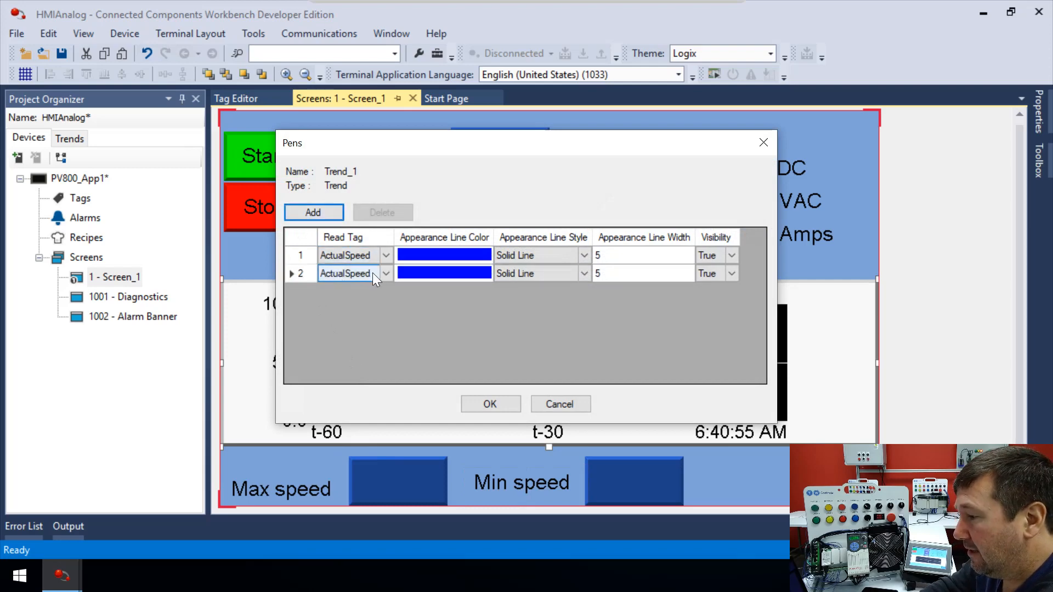
click(385, 273)
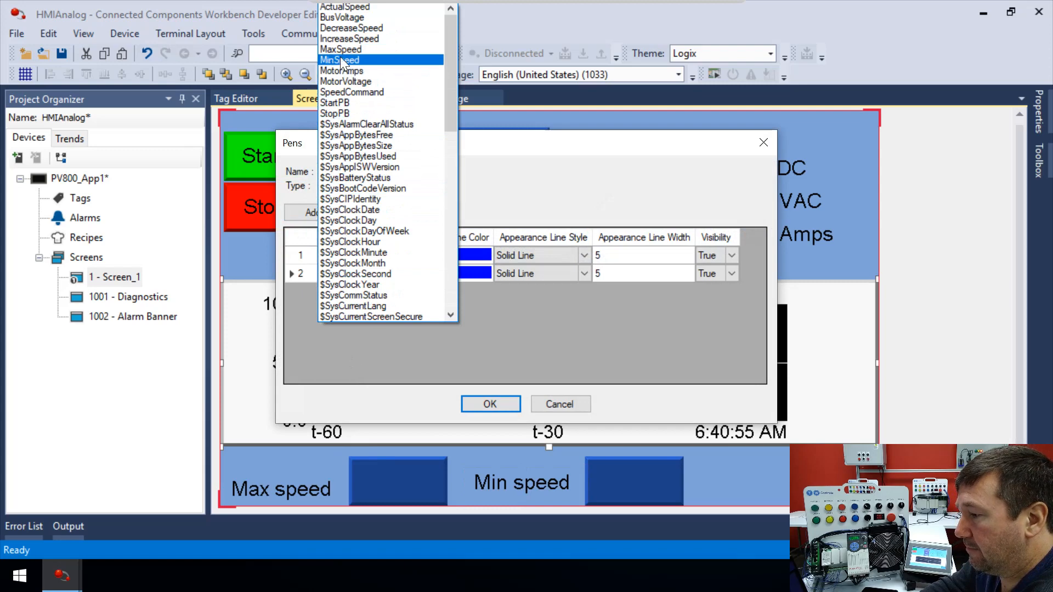
click(340, 60)
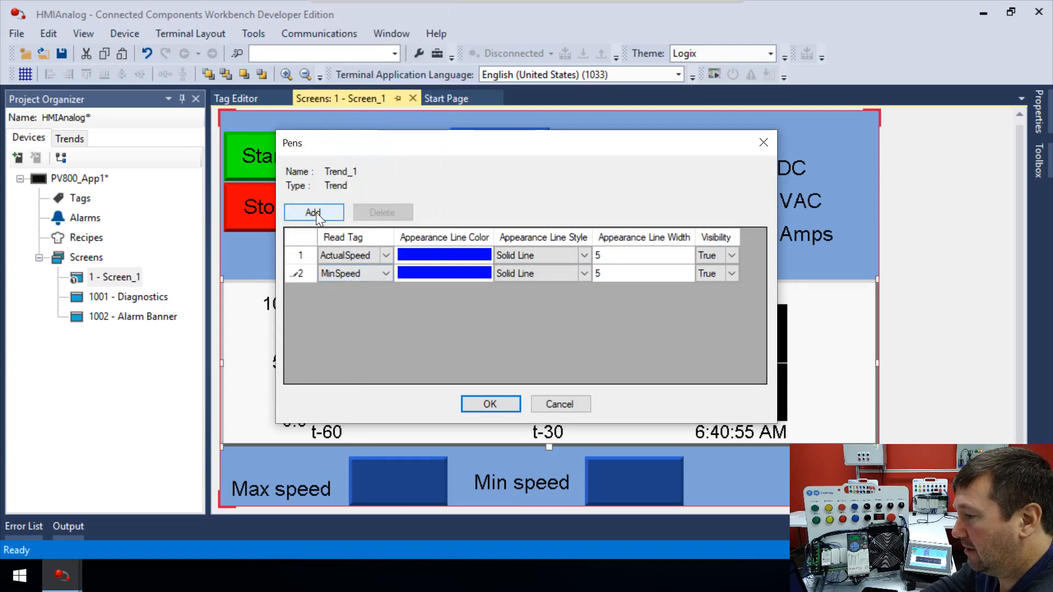